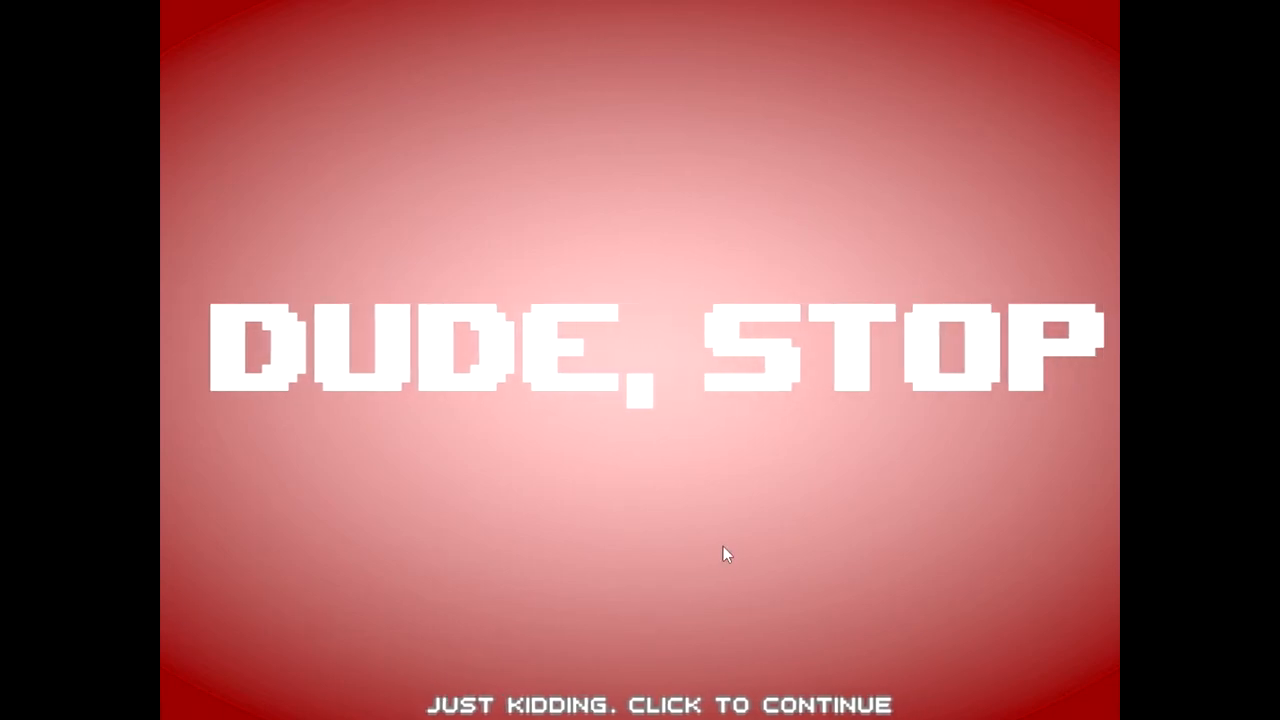
# Step: Start Level Pack 1 from the title screen and skip the first-time intro
pyautogui.click(727, 555)
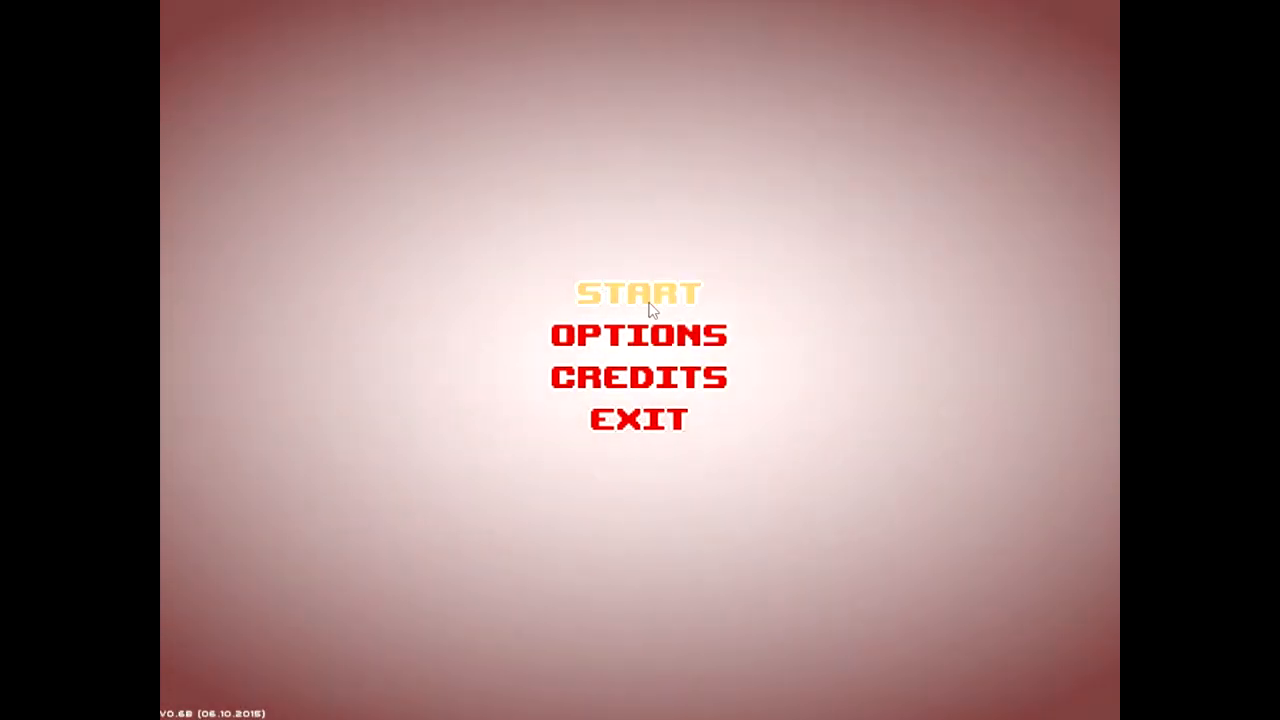
pyautogui.click(638, 293)
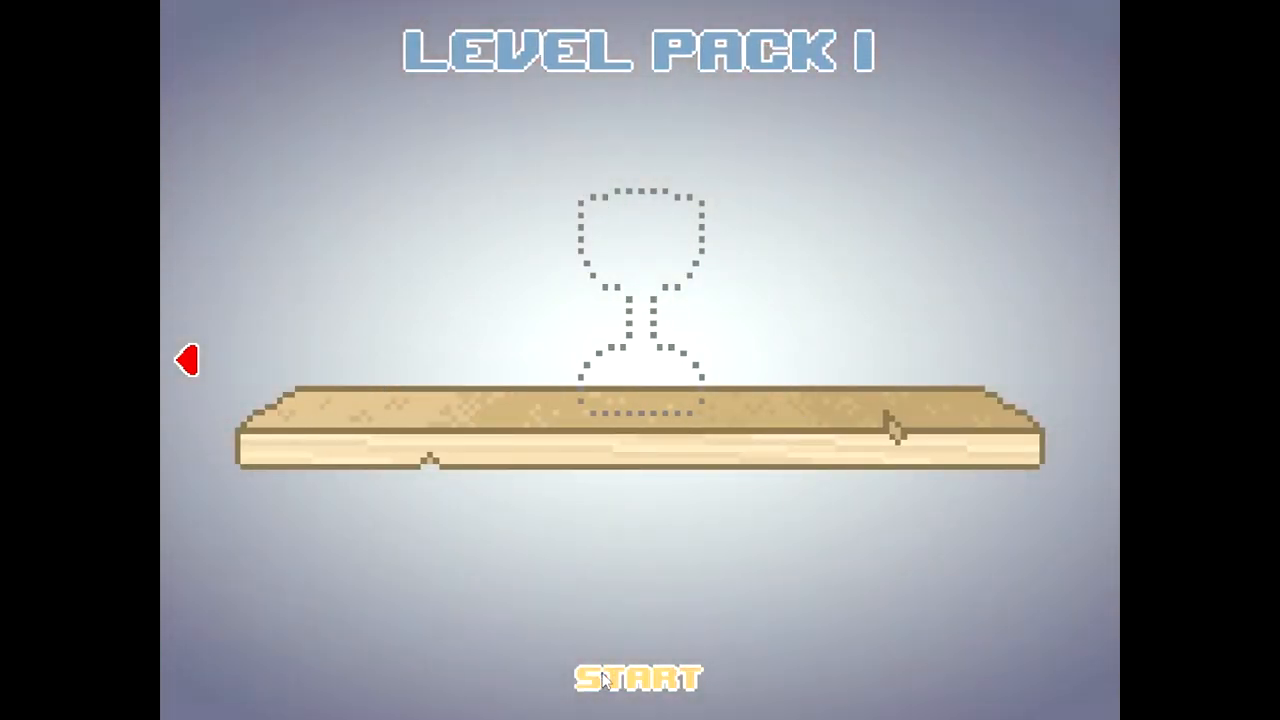
pyautogui.click(635, 675)
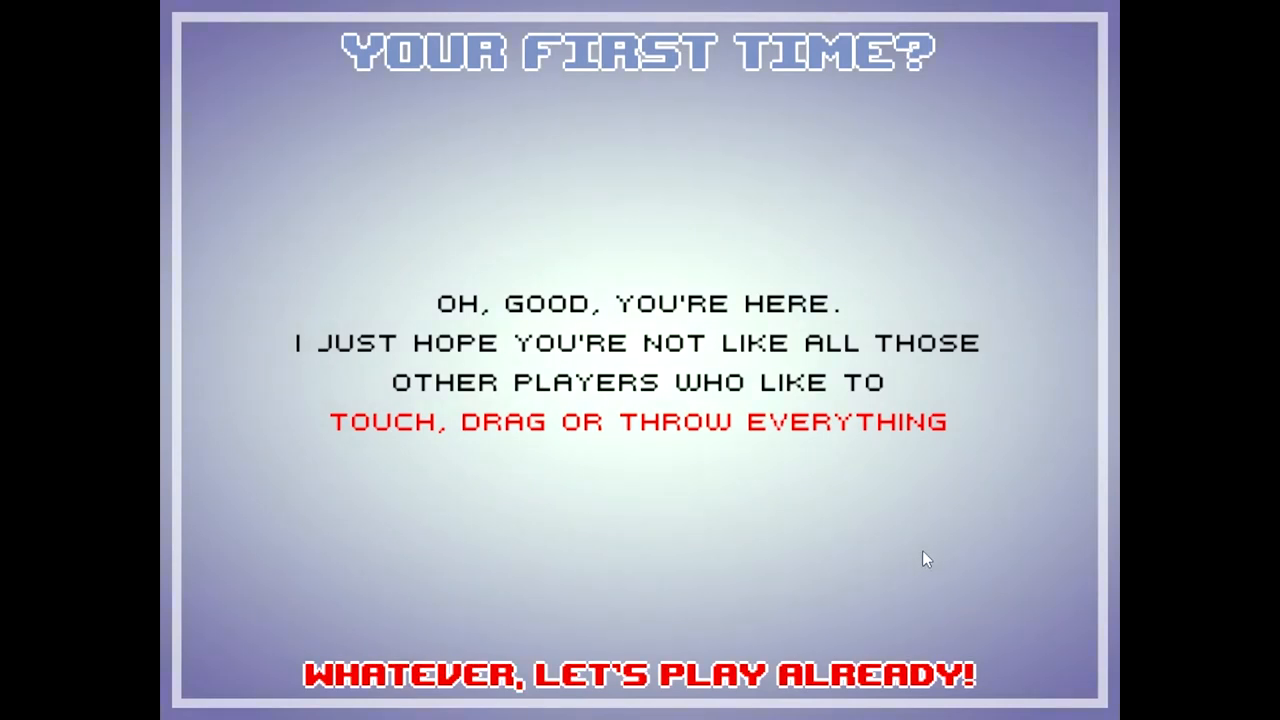
pyautogui.moveTo(748, 558)
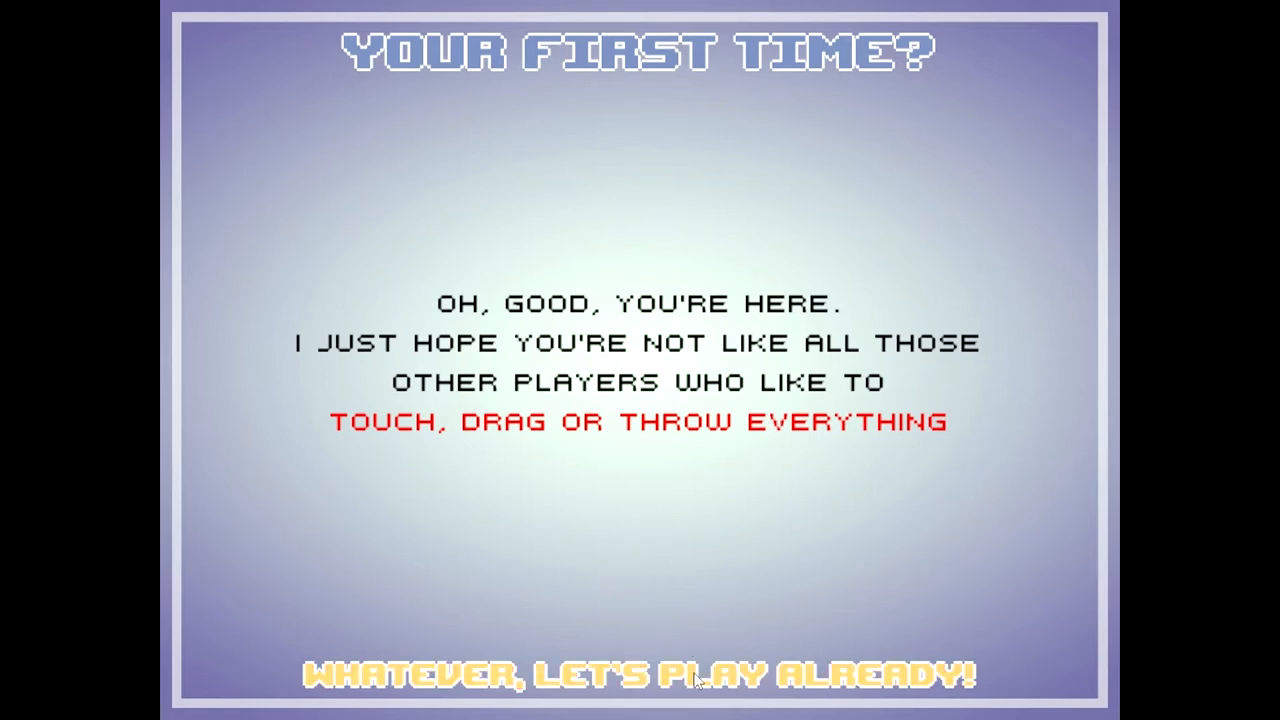
pyautogui.click(640, 673)
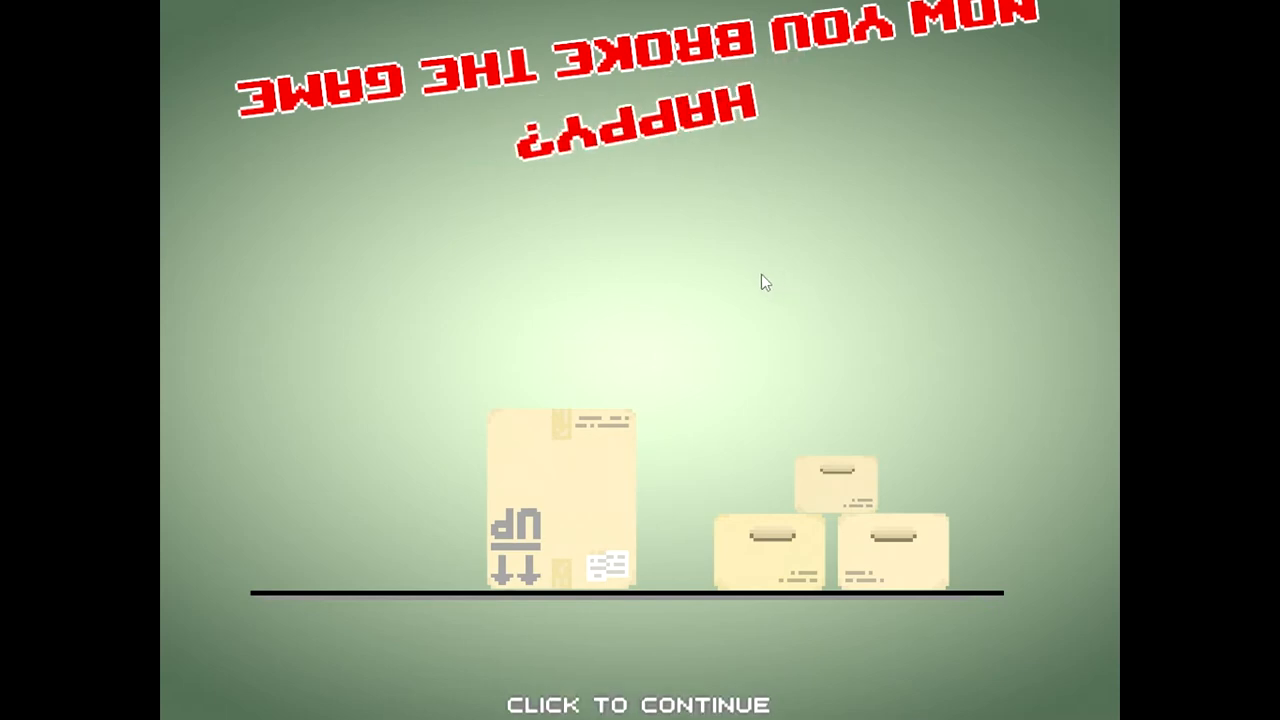
pyautogui.moveTo(713, 291)
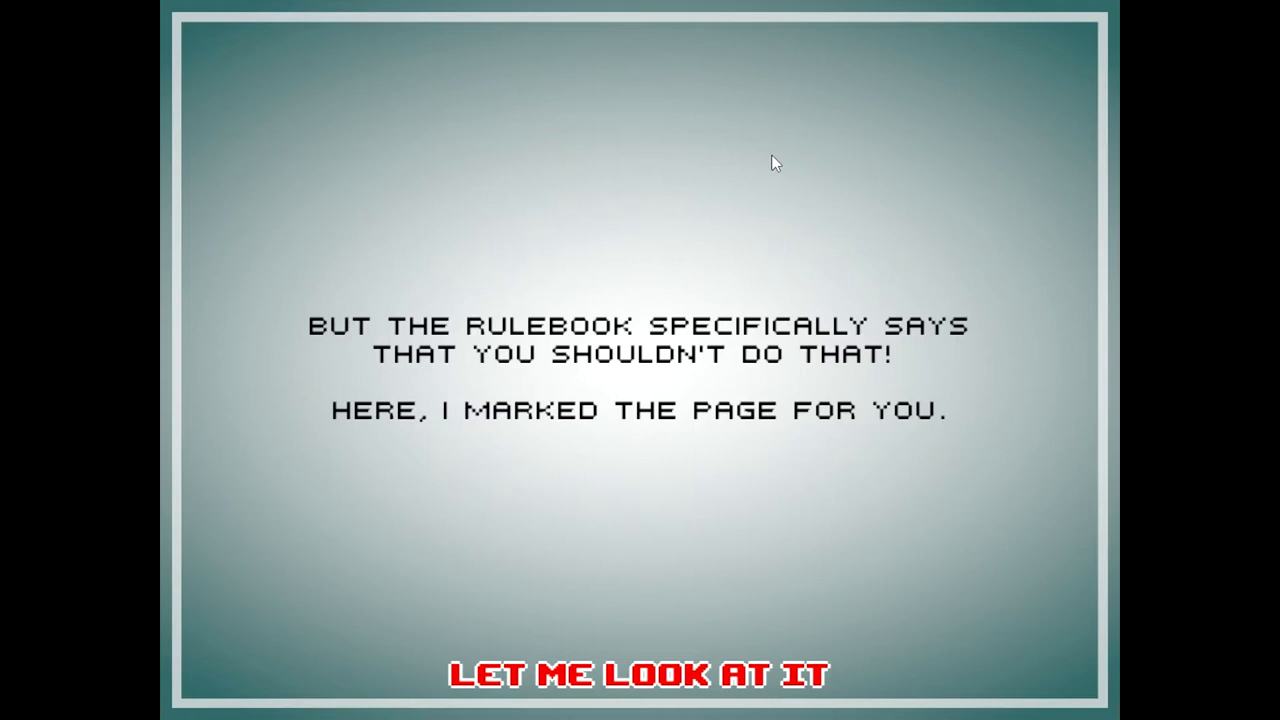
# Step: Look at the marked rulebook page, then agree to try the straight-painting level
pyautogui.click(637, 674)
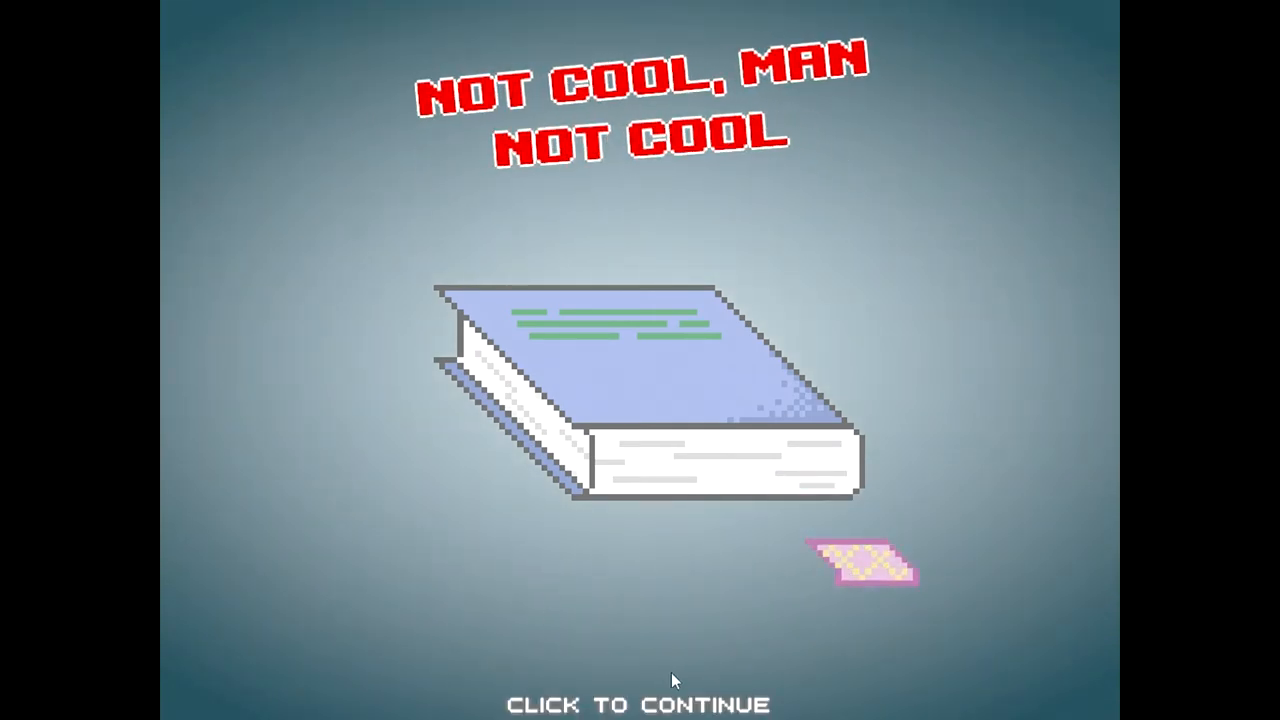
pyautogui.moveTo(800, 231)
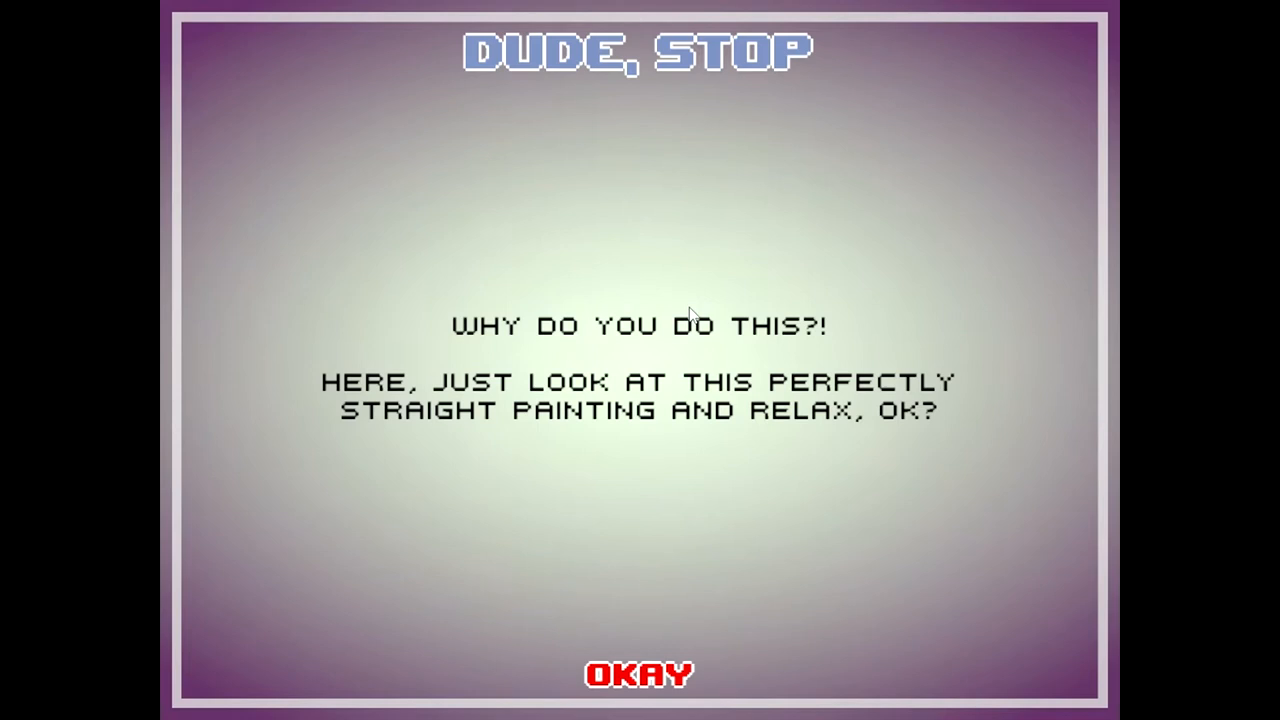
pyautogui.moveTo(730, 422)
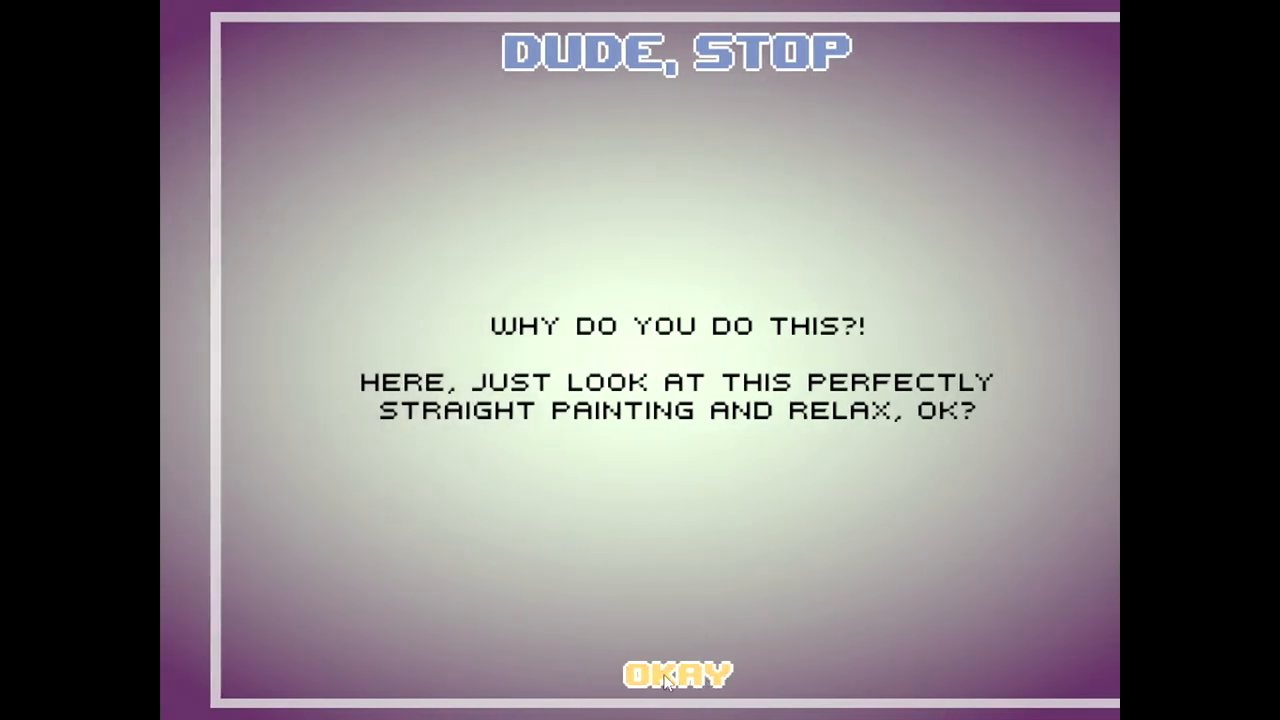
pyautogui.click(678, 673)
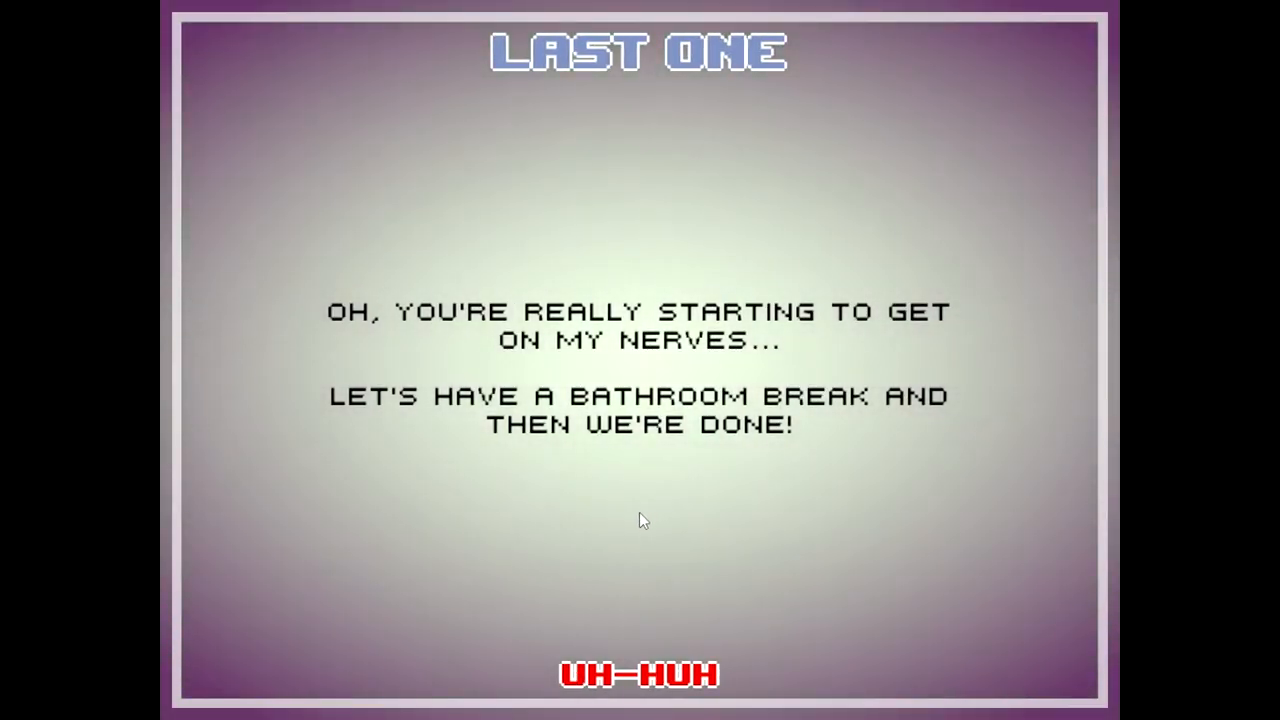
pyautogui.moveTo(631, 540)
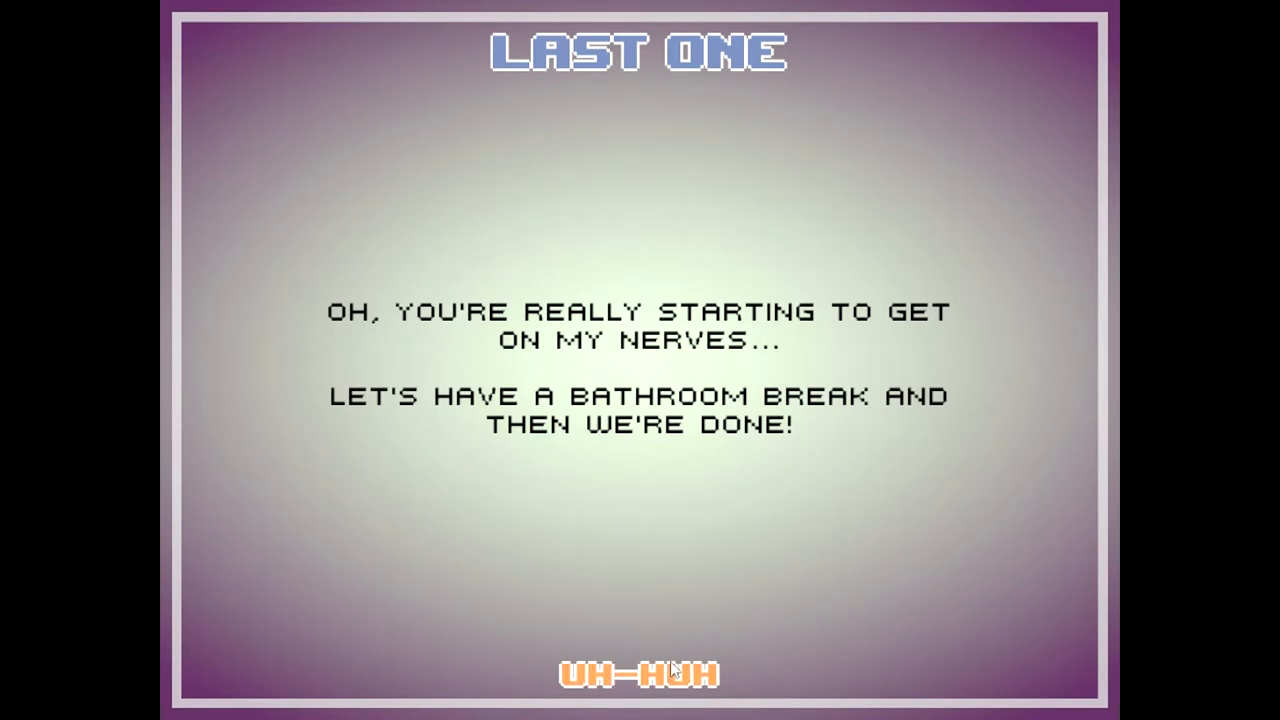
# Step: Go along with the bathroom-break level, then move past the monster trophy screen
pyautogui.click(639, 673)
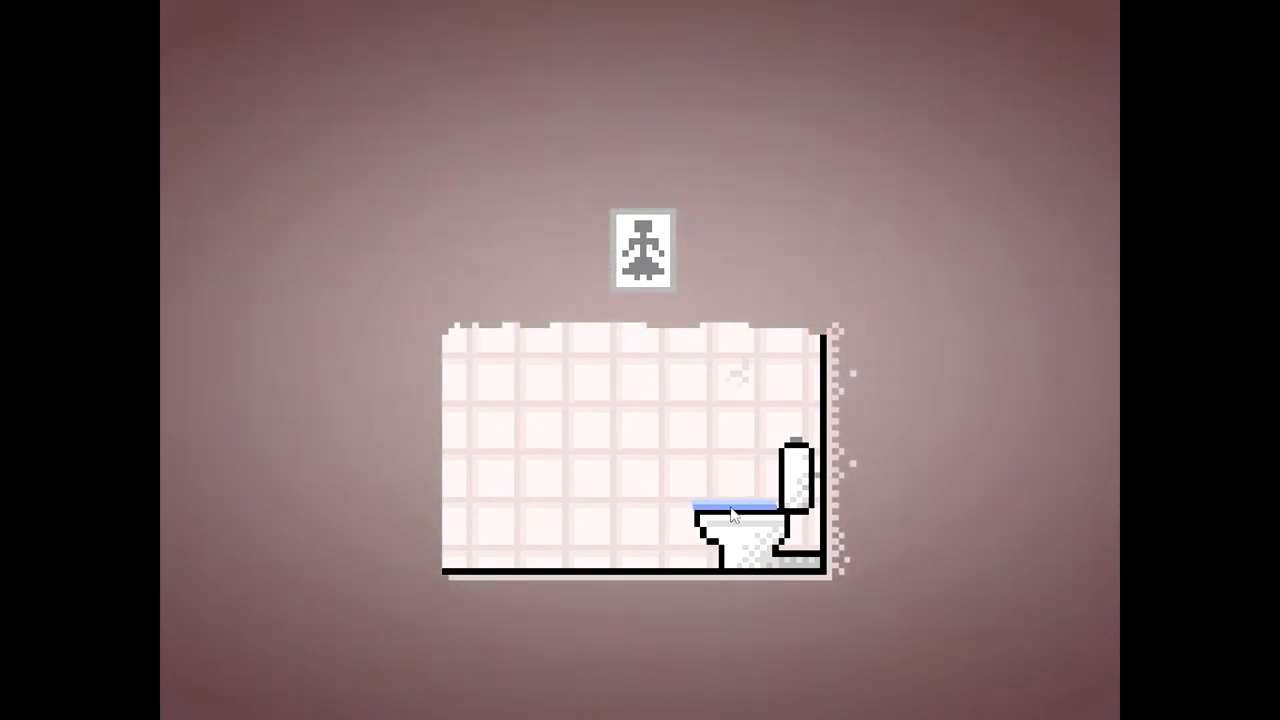
pyautogui.moveTo(742, 372)
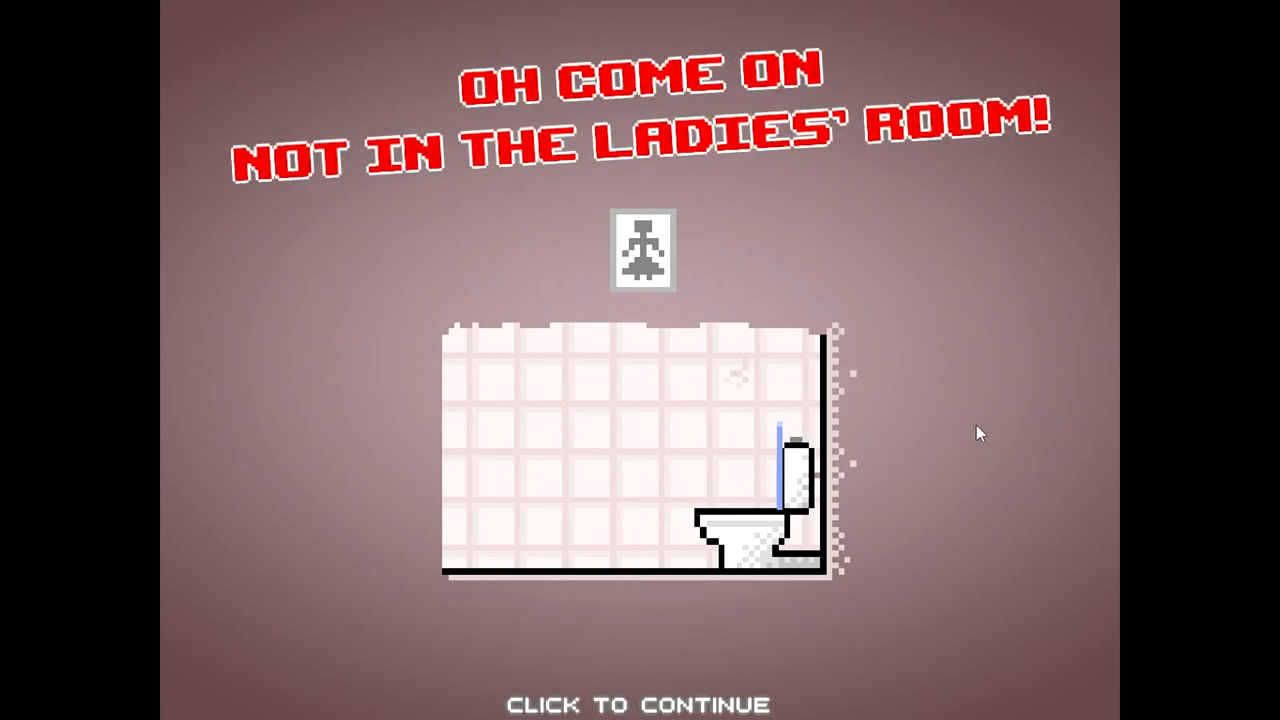
pyautogui.moveTo(450, 562)
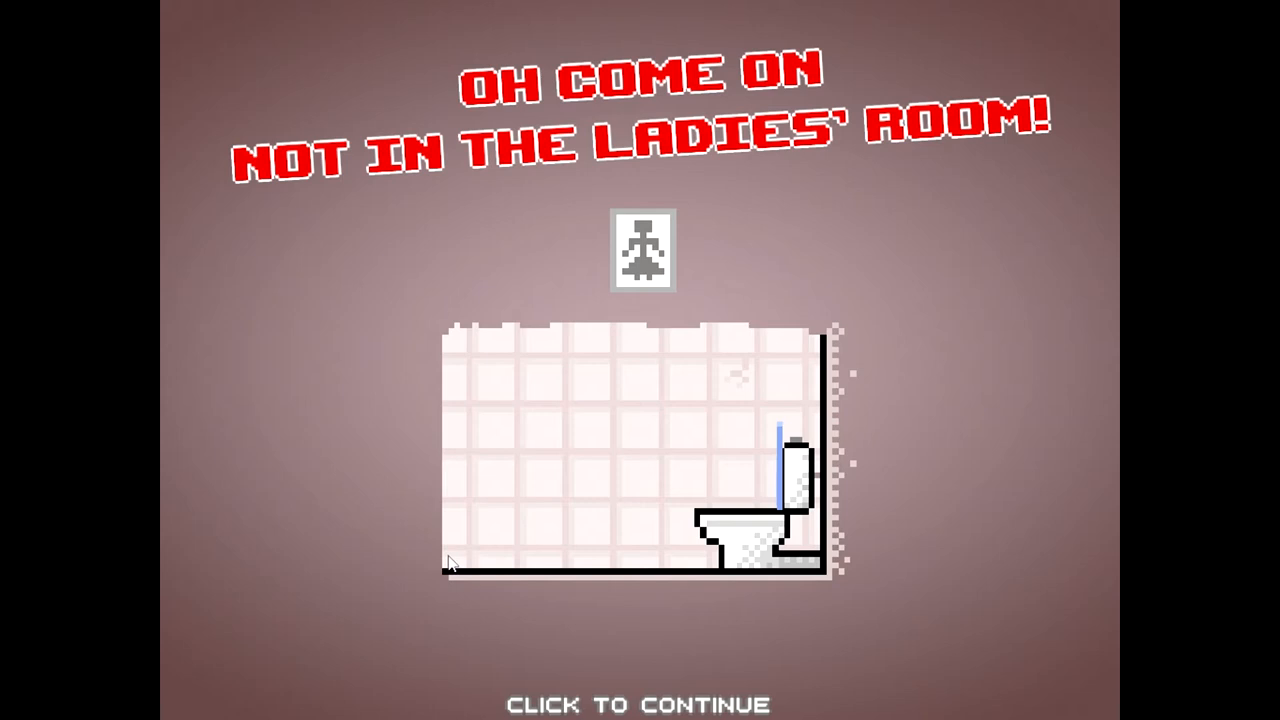
pyautogui.moveTo(897, 209)
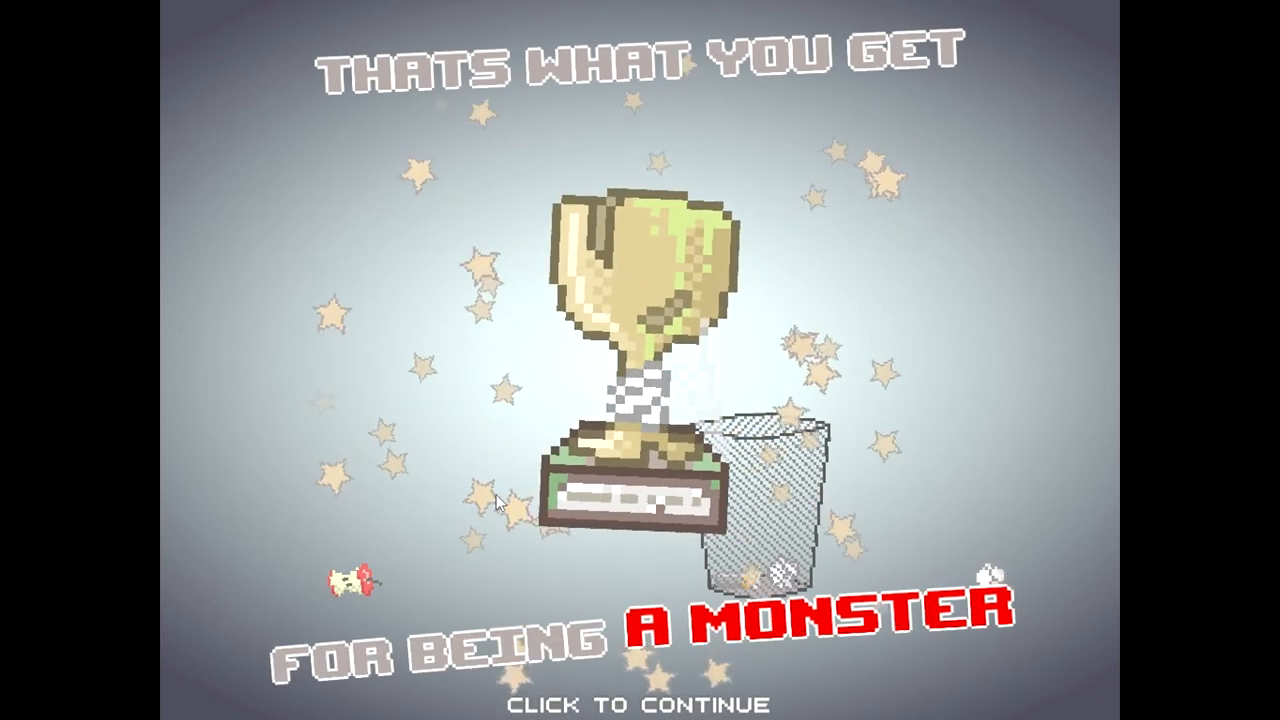
pyautogui.click(640, 505)
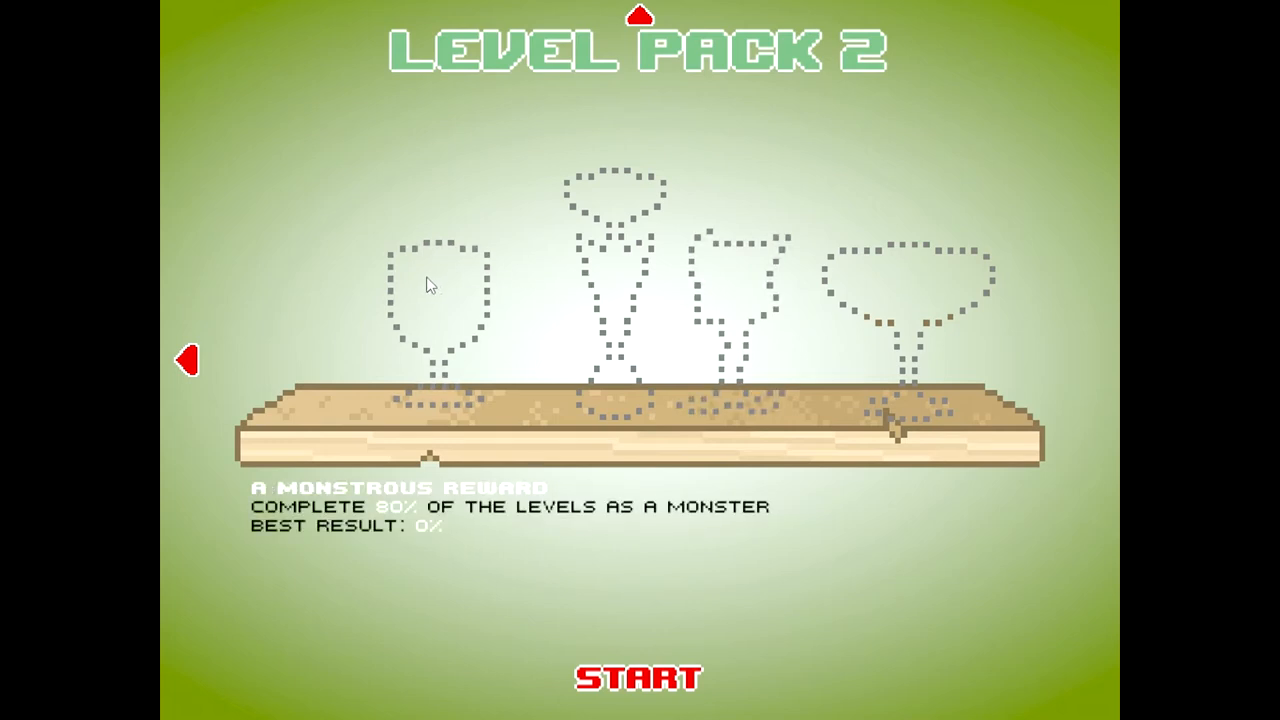
pyautogui.moveTo(725, 300)
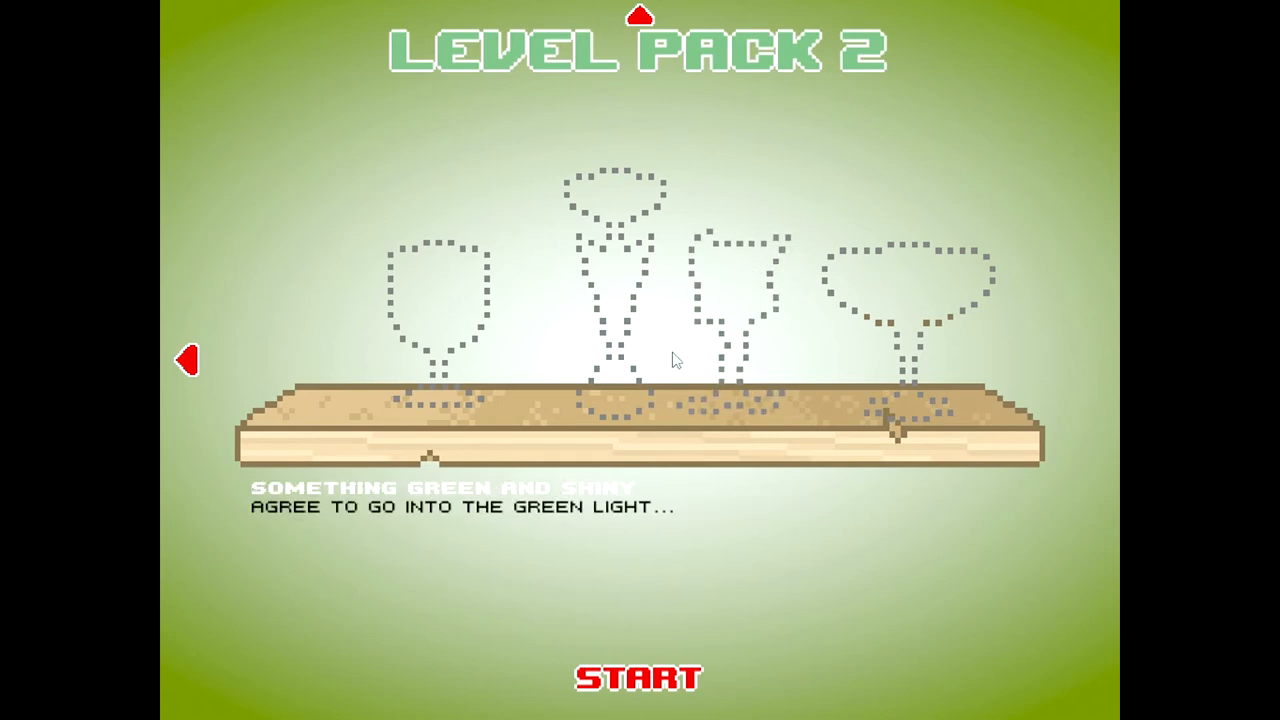
# Step: Start Level Pack 2 and answer 'Not today' to the offer to be saved
pyautogui.click(637, 677)
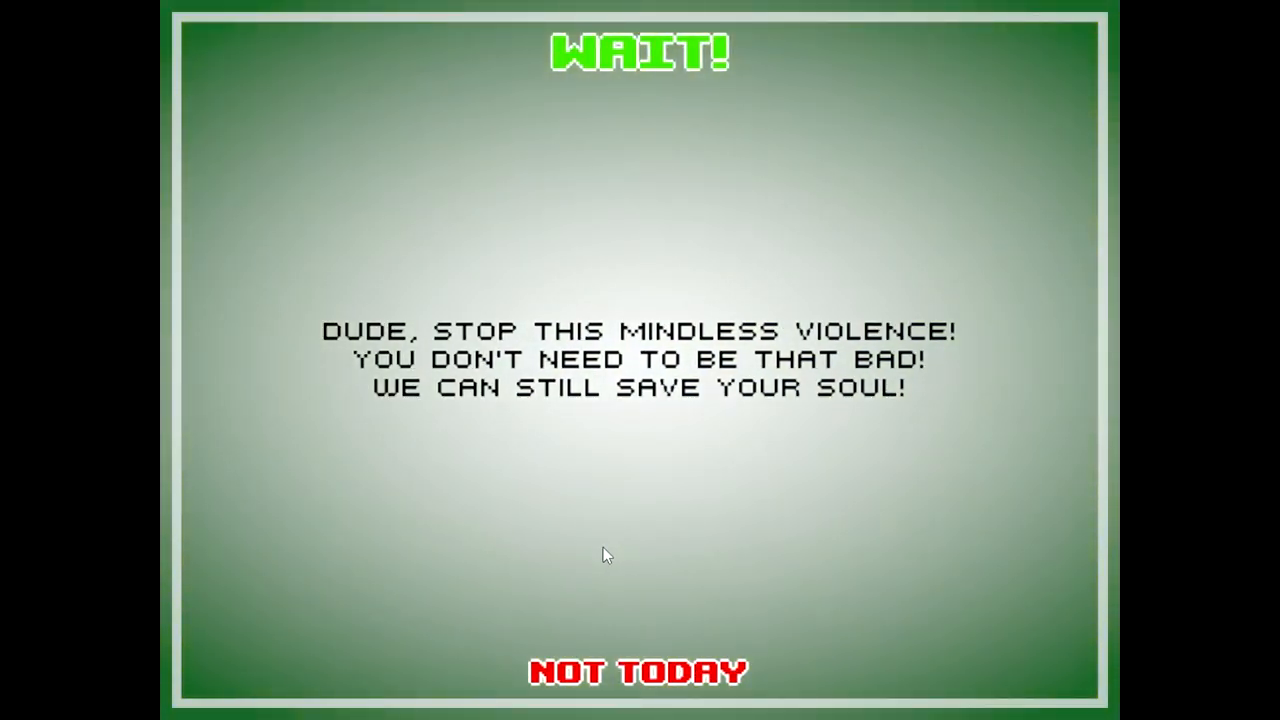
pyautogui.moveTo(595, 554)
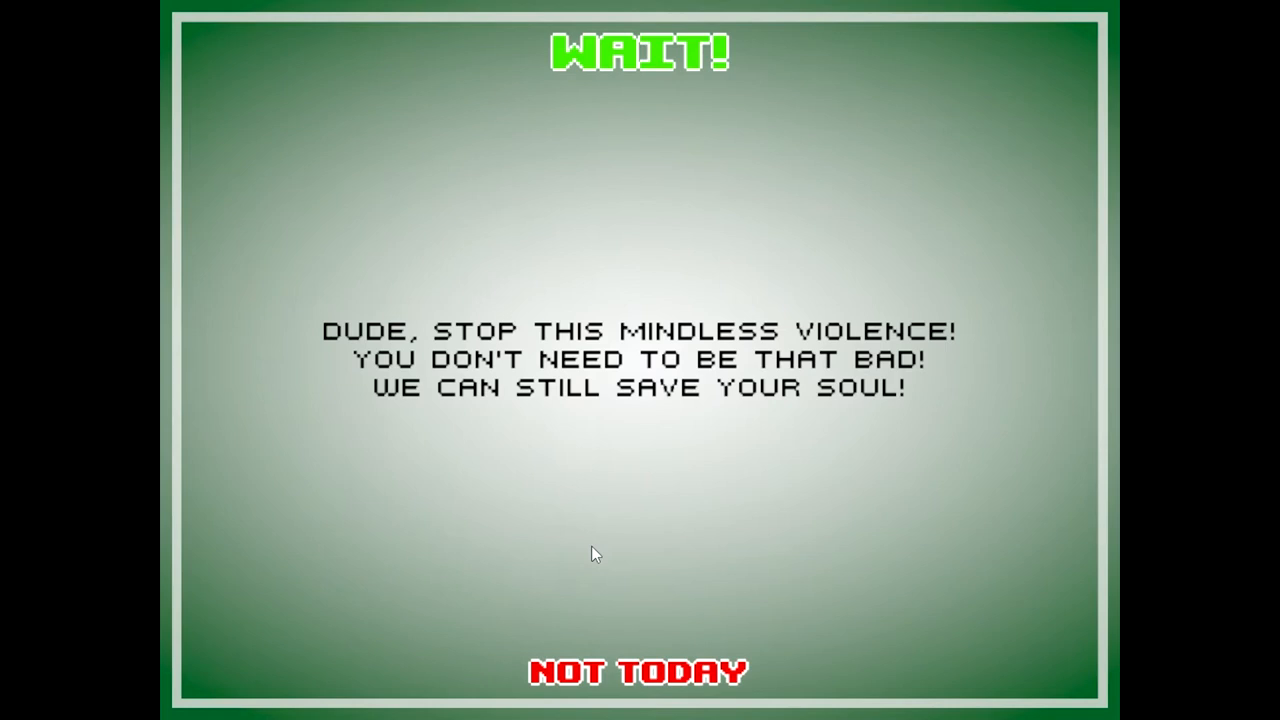
pyautogui.moveTo(575, 475)
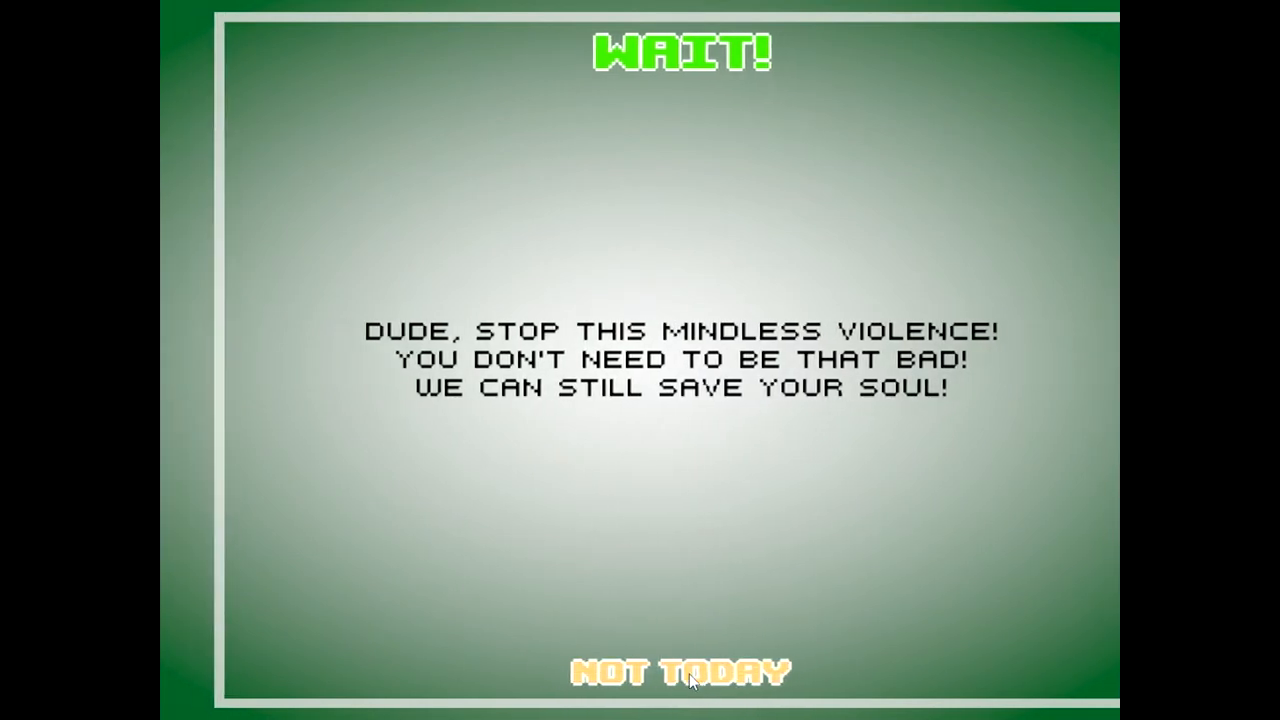
pyautogui.click(680, 670)
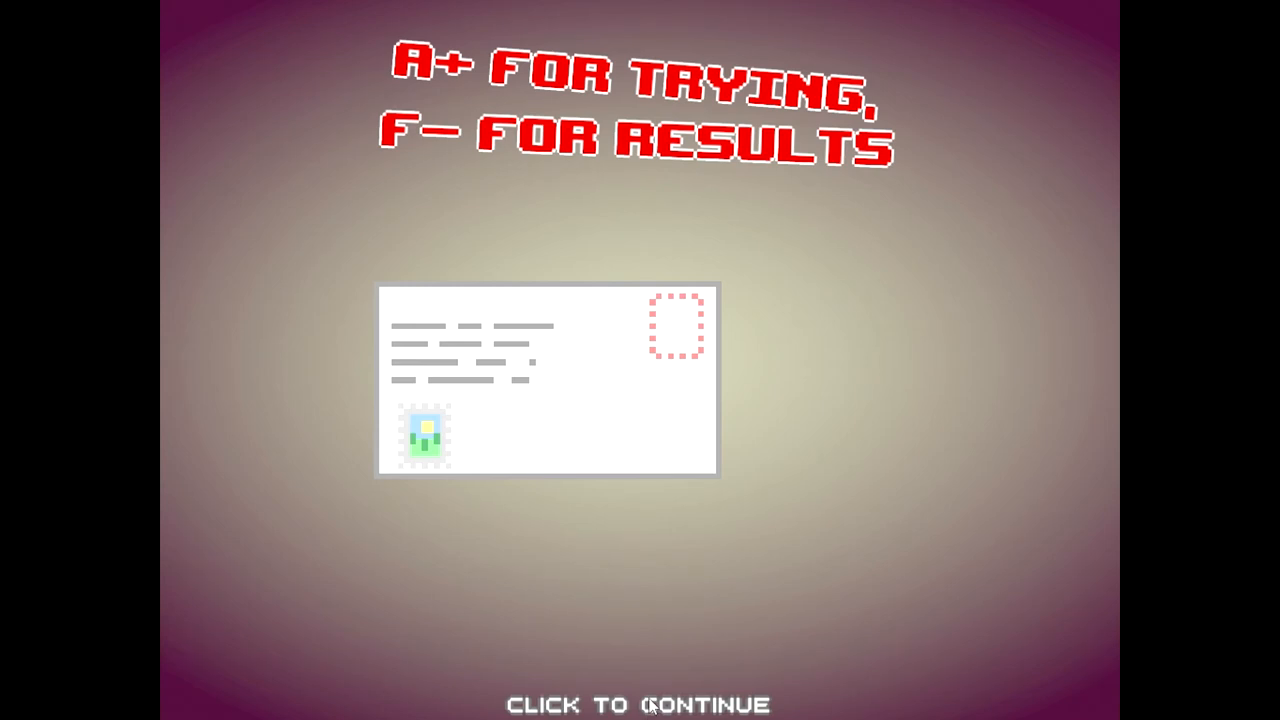
# Step: Continue past the letter, candy bowls and falling bowl level results
pyautogui.click(640, 703)
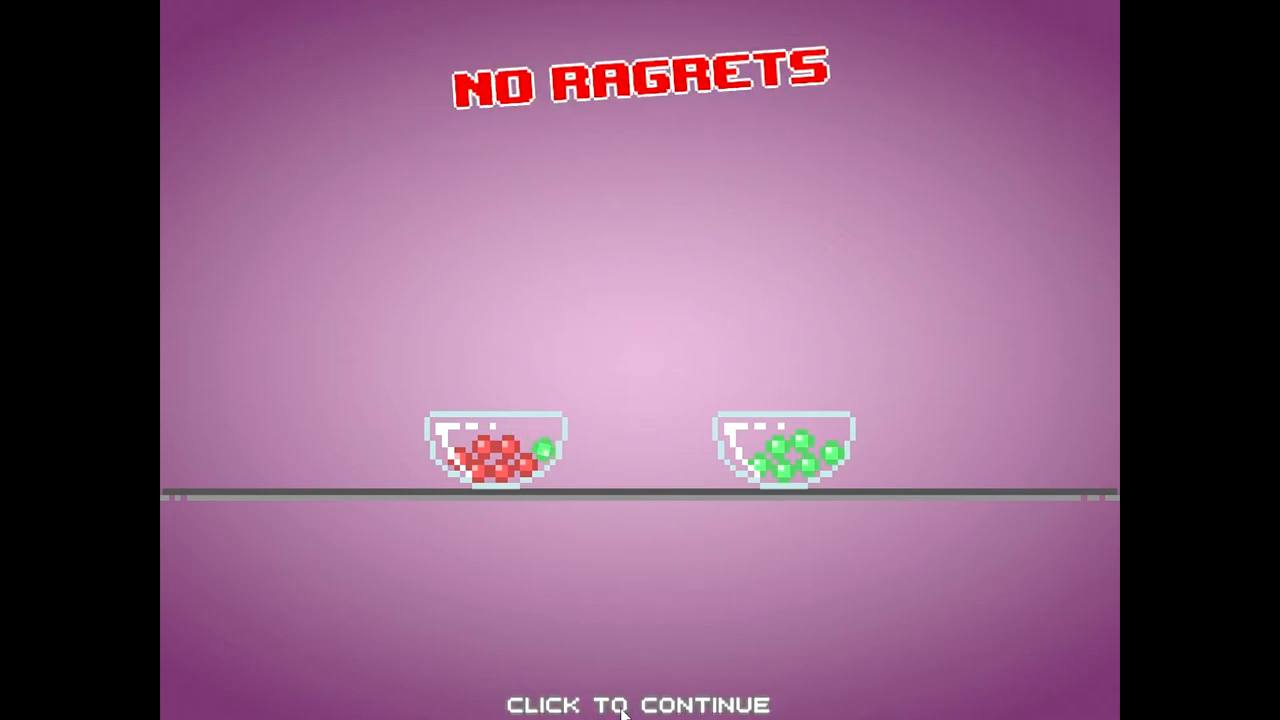
pyautogui.click(620, 704)
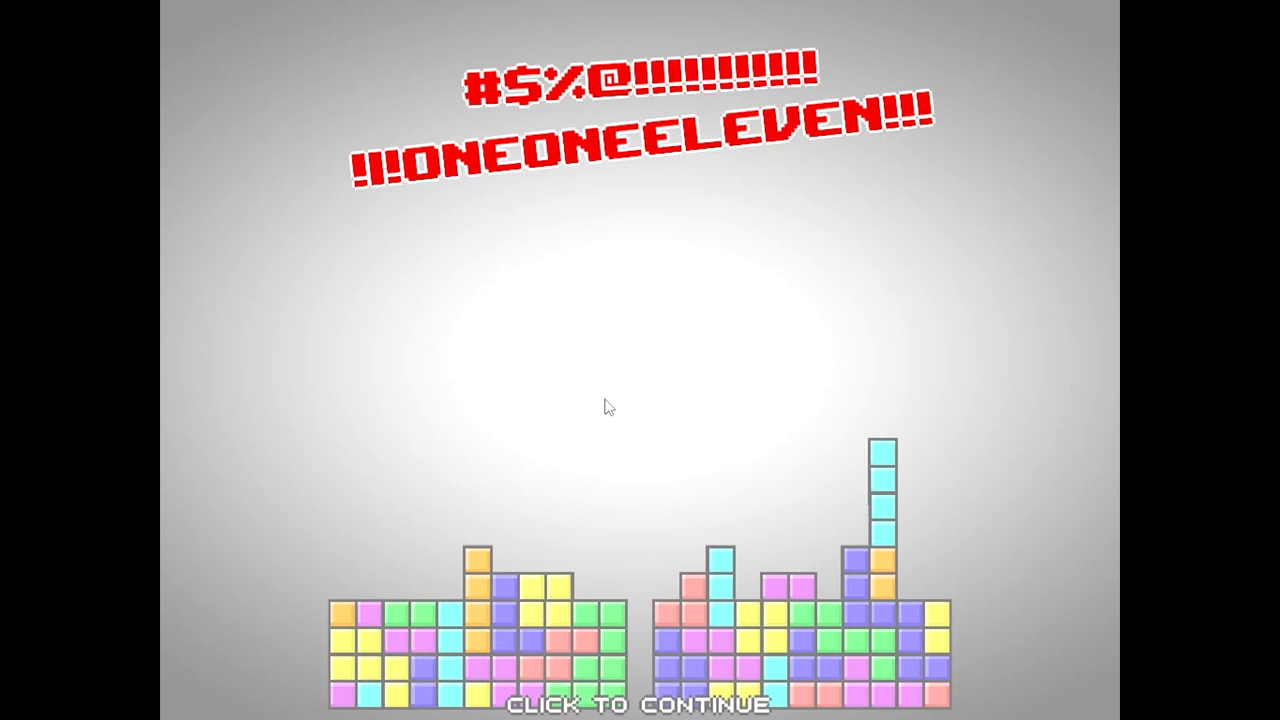
pyautogui.moveTo(648, 507)
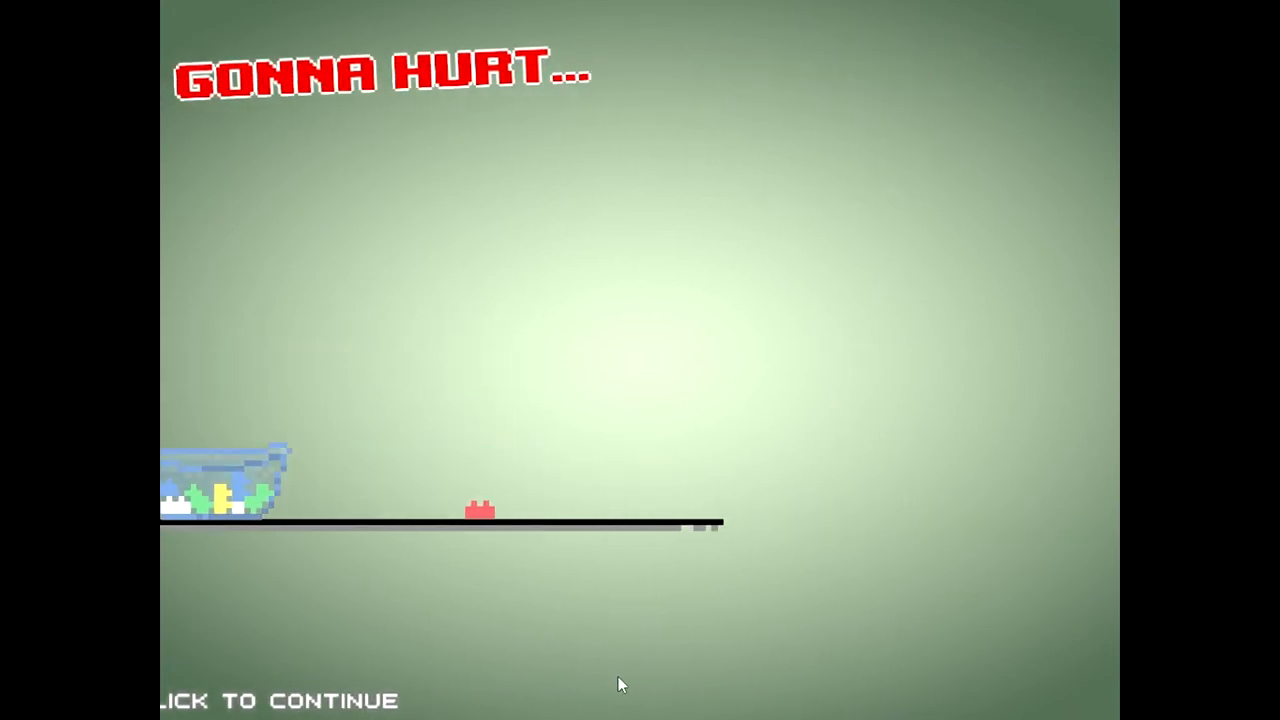
pyautogui.click(617, 685)
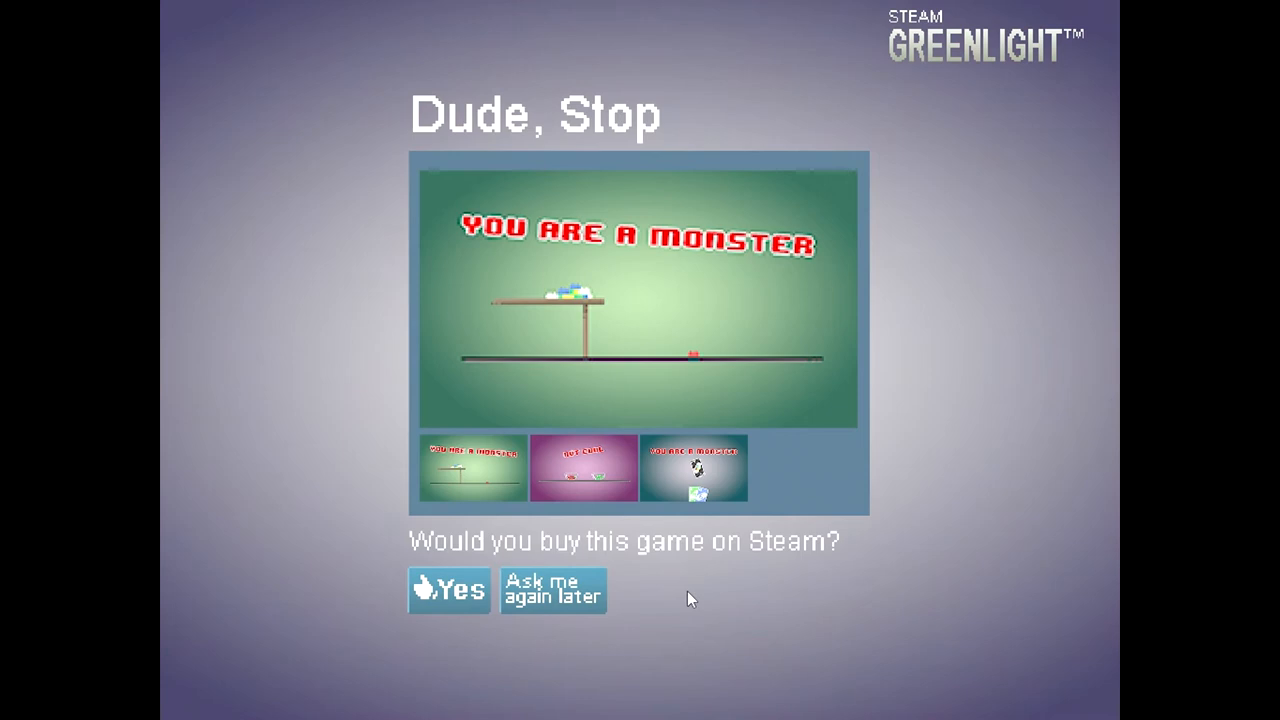
pyautogui.moveTo(745, 560)
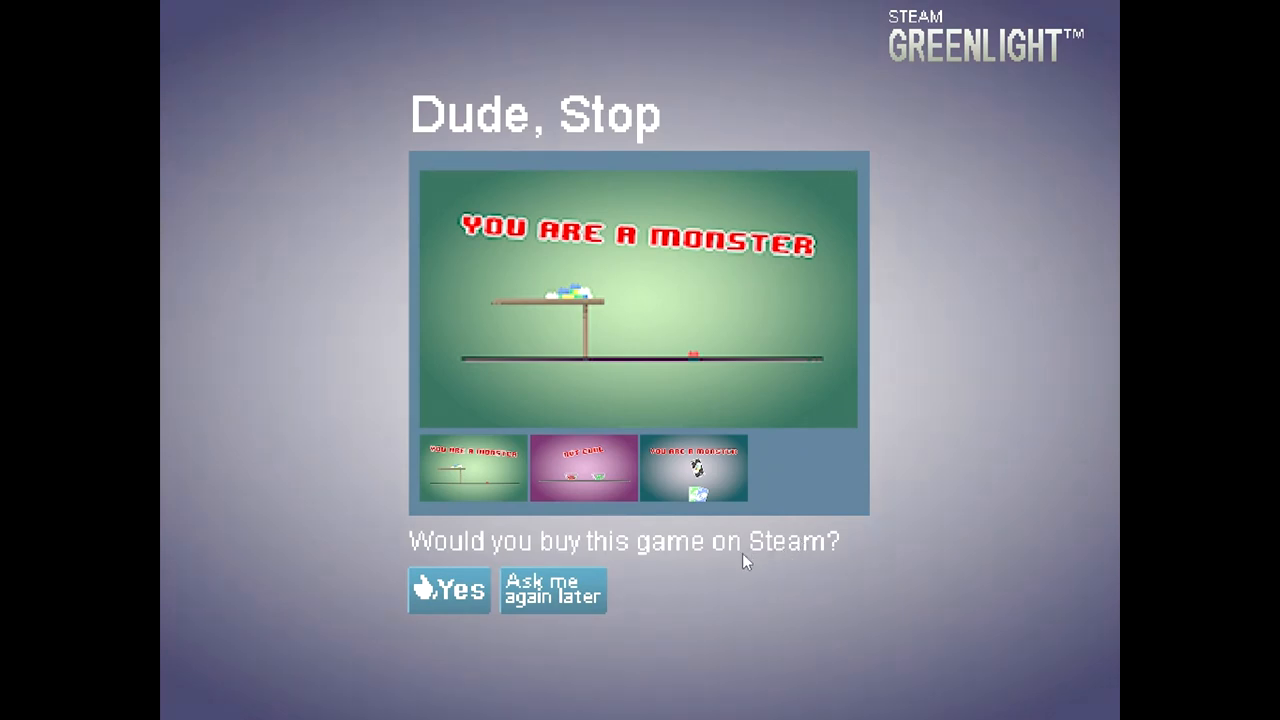
pyautogui.moveTo(658, 642)
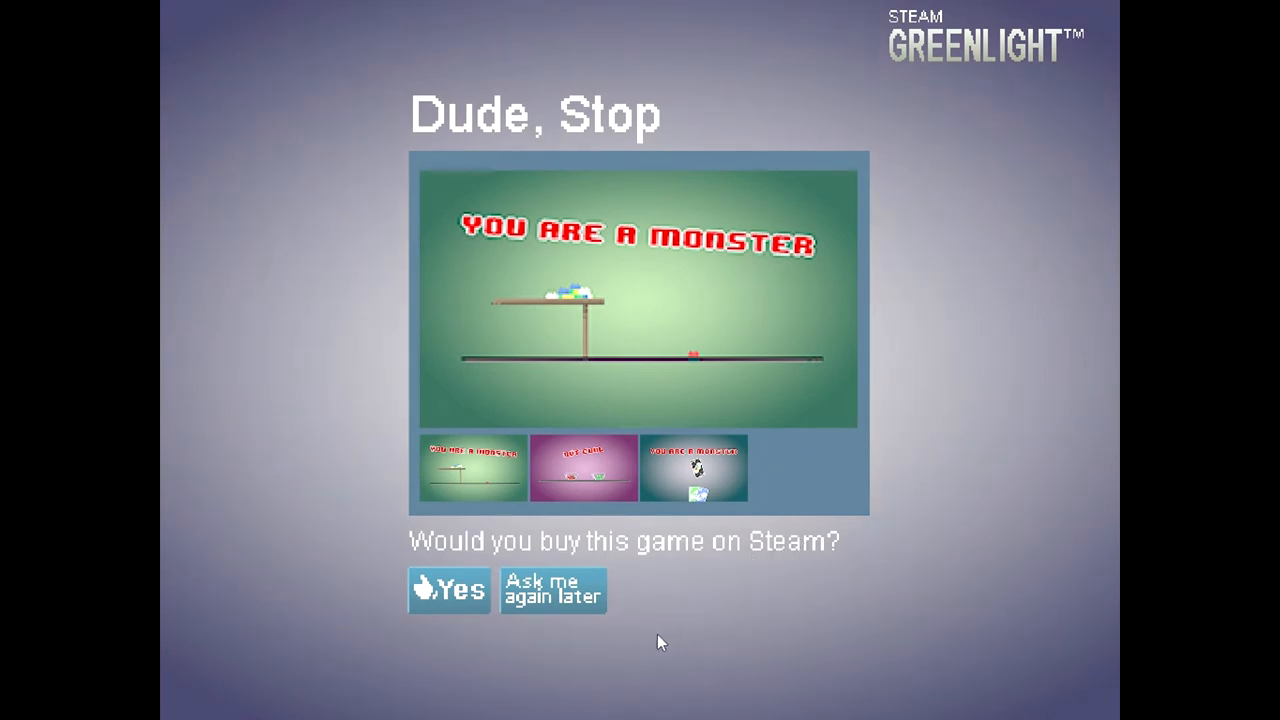
# Step: Put off the Steam Greenlight purchase question, bringing up 'Please? Pretty please?'
pyautogui.click(553, 590)
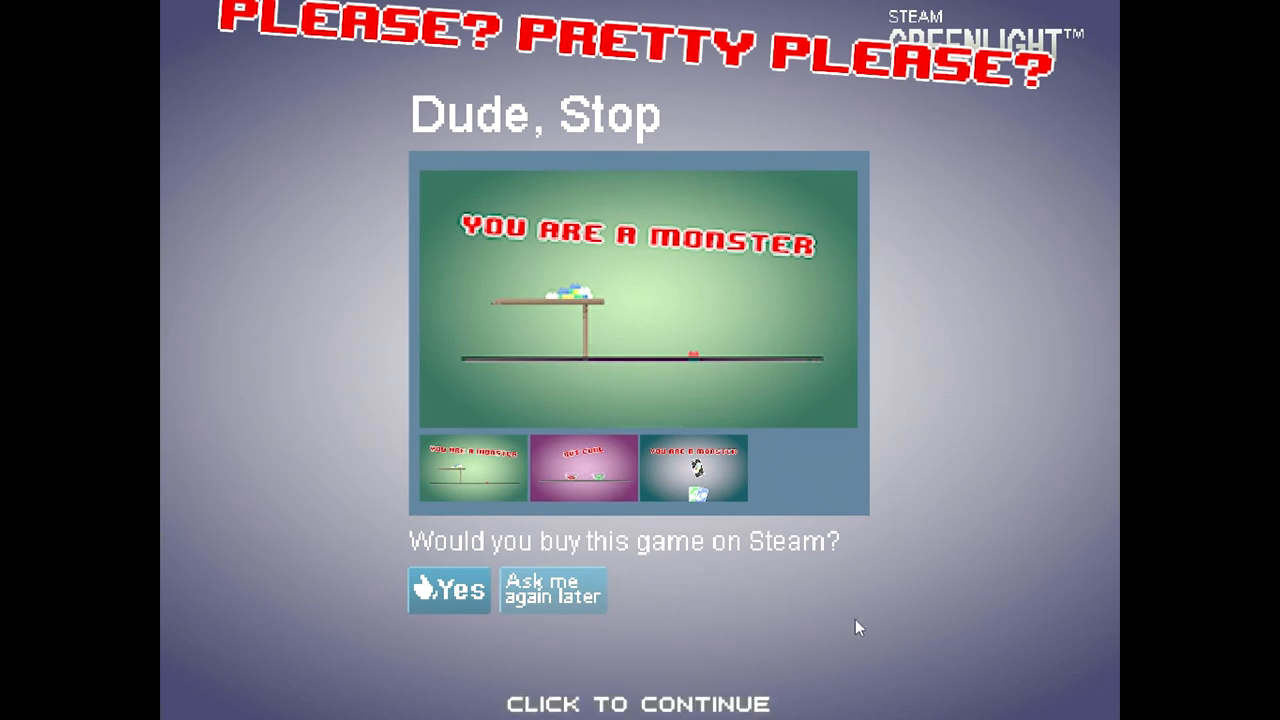
# Step: Dismiss the Greenlight appeal with 'Ask me again later' and continue past the sandal result
pyautogui.click(635, 627)
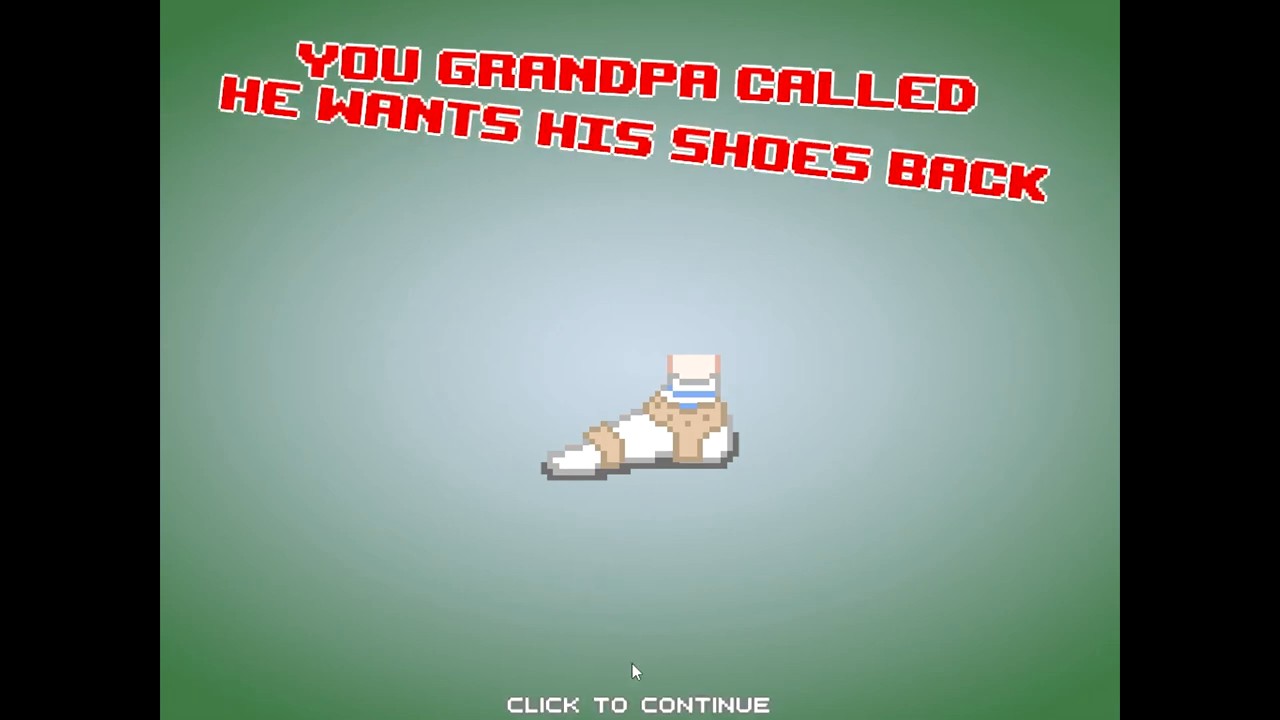
pyautogui.click(640, 670)
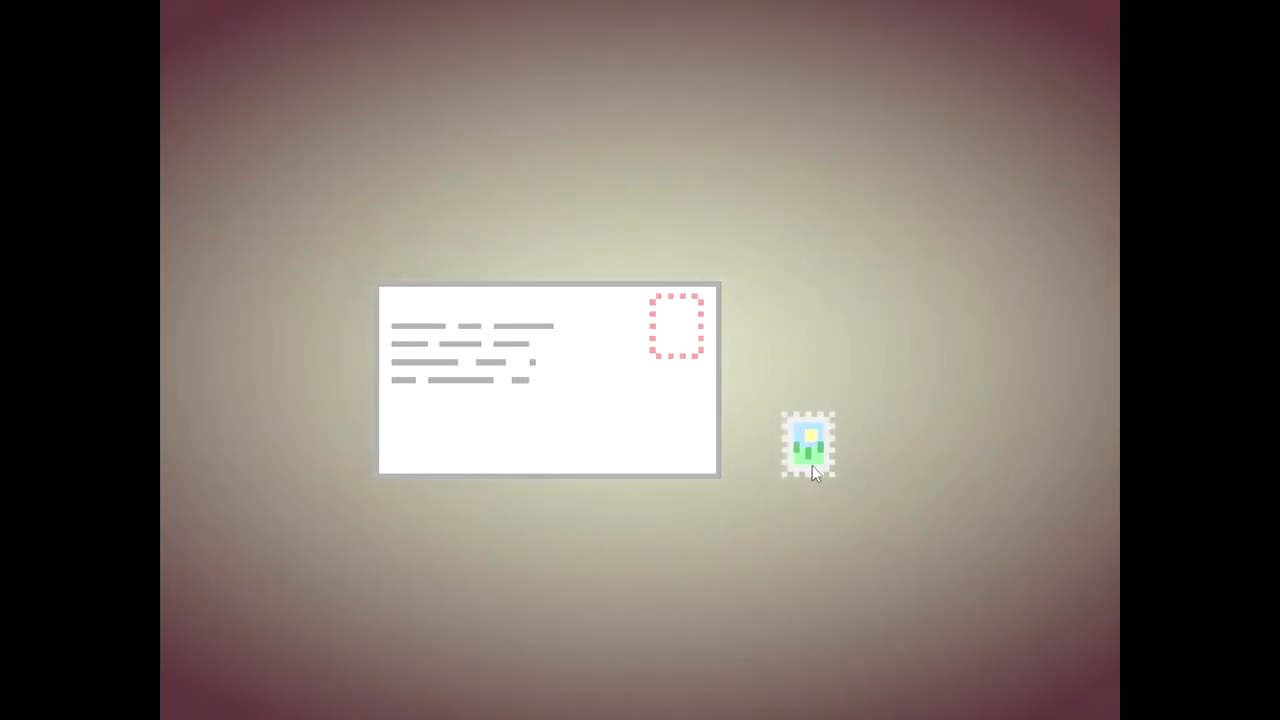
# Step: Stick the stamp on the envelope, then continue past the stamp, candy, rock and sandal results
pyautogui.moveTo(807, 445); pyautogui.dragTo(676, 327)
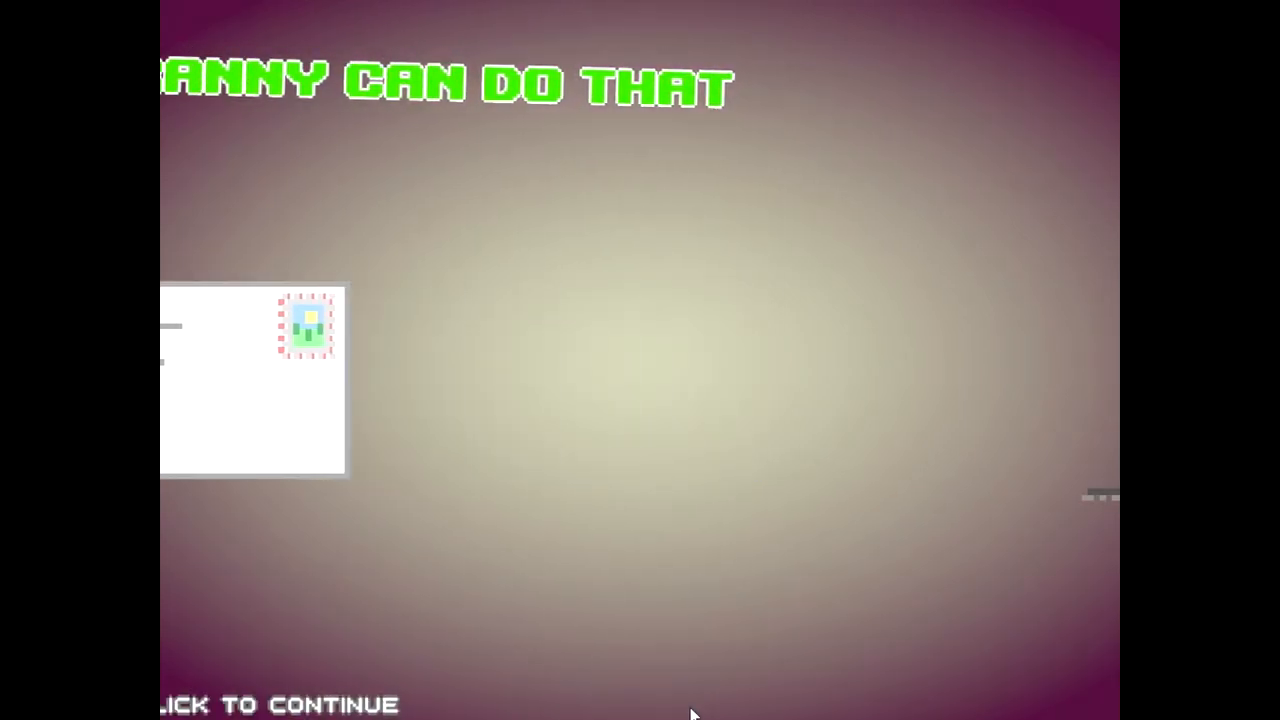
pyautogui.click(695, 710)
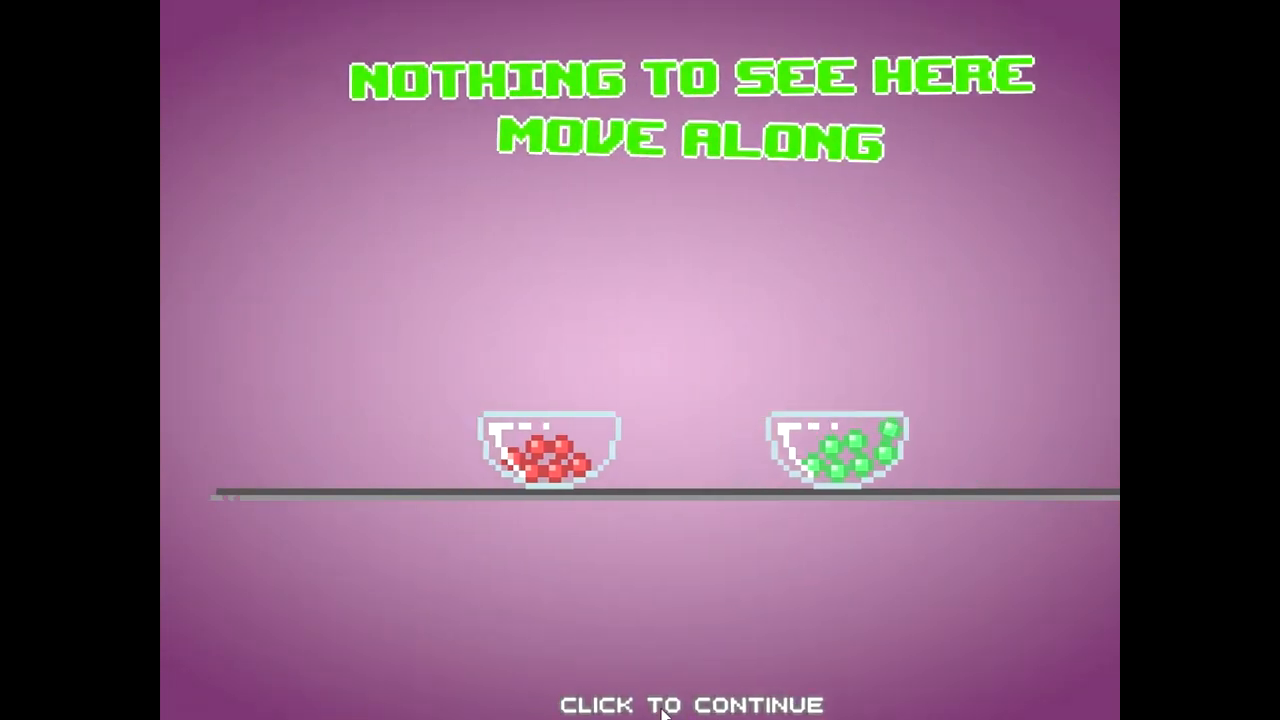
pyautogui.click(663, 703)
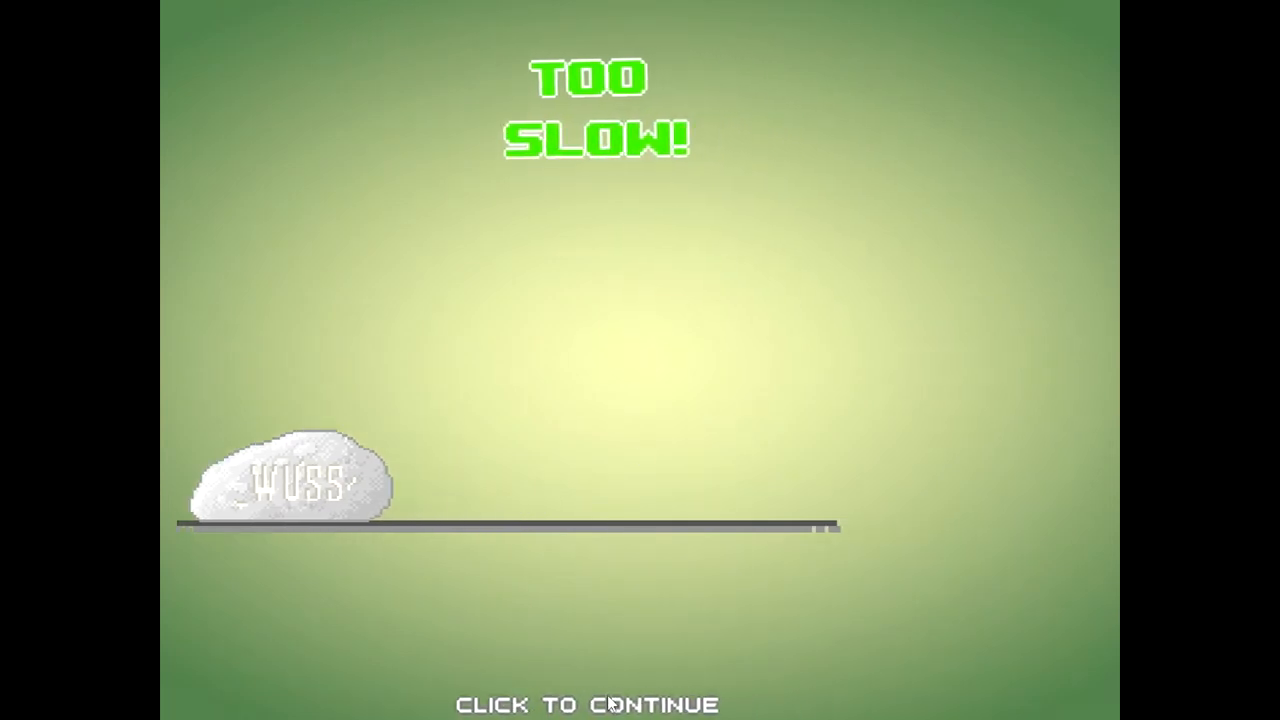
pyautogui.click(605, 704)
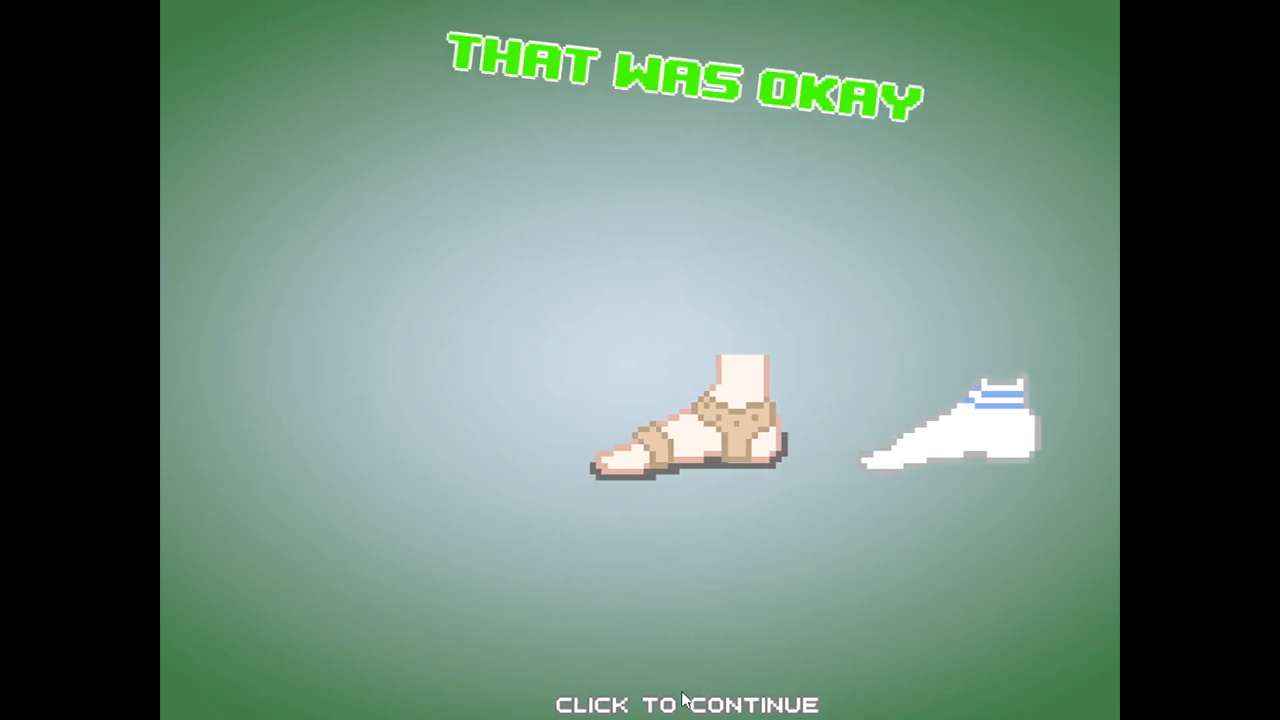
pyautogui.click(685, 703)
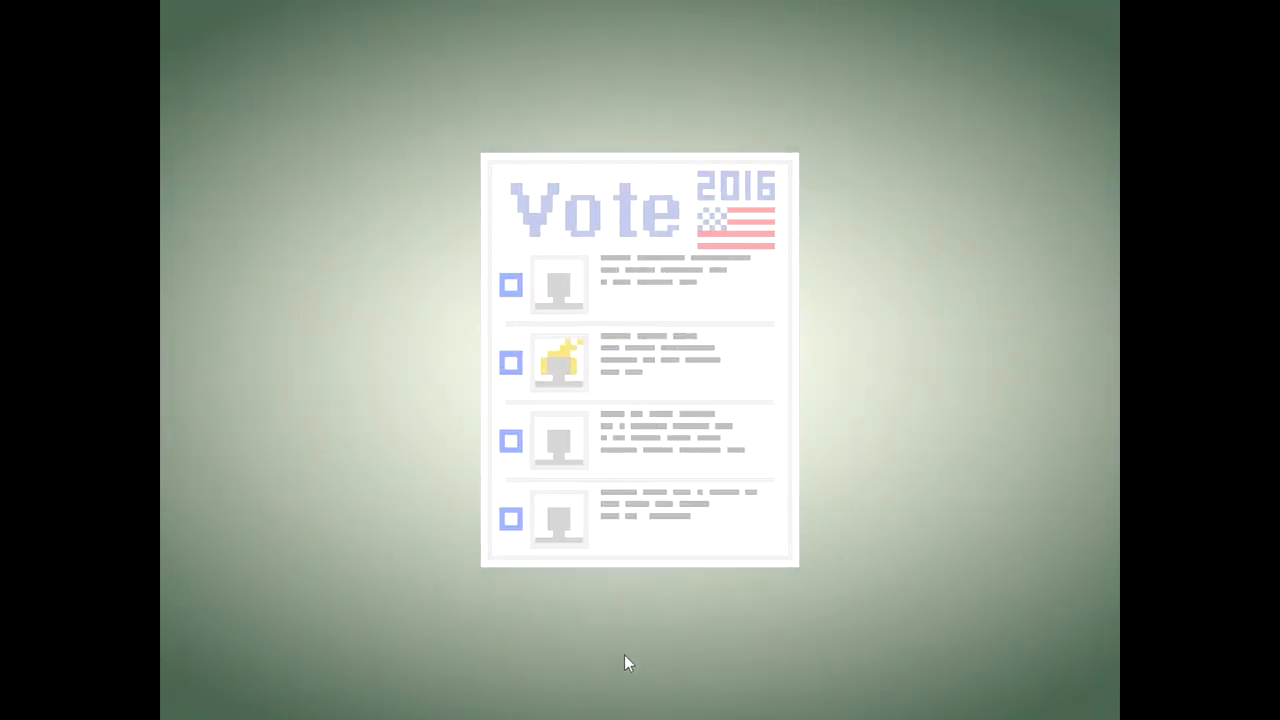
# Step: Finish the ballot level, continue past 'safety first', and answer YES to visiting Greenlight
pyautogui.click(510, 285)
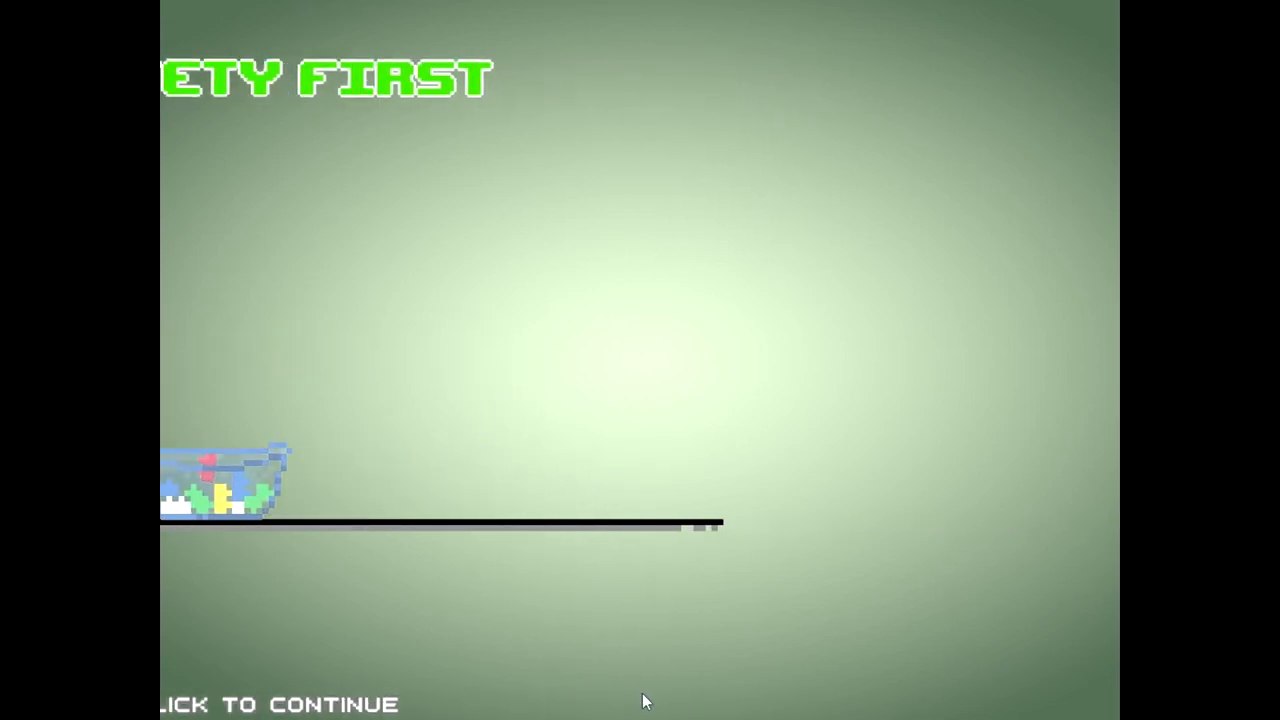
pyautogui.click(643, 700)
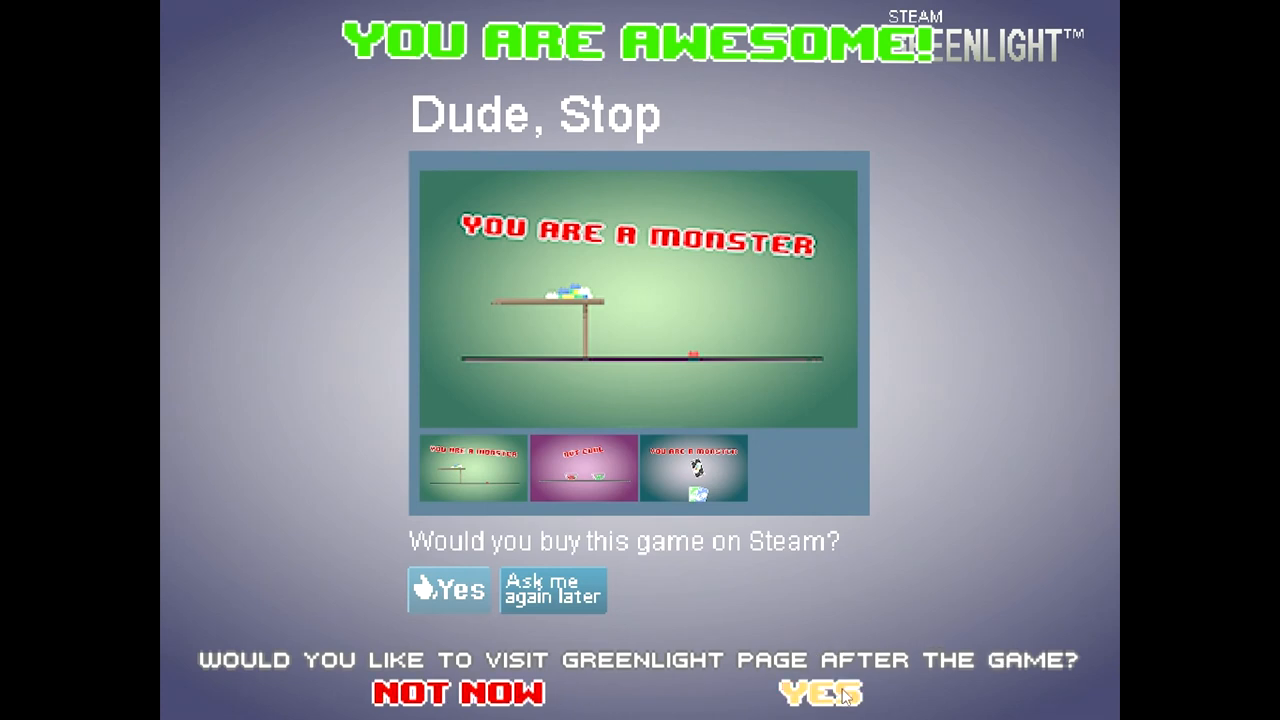
pyautogui.click(820, 692)
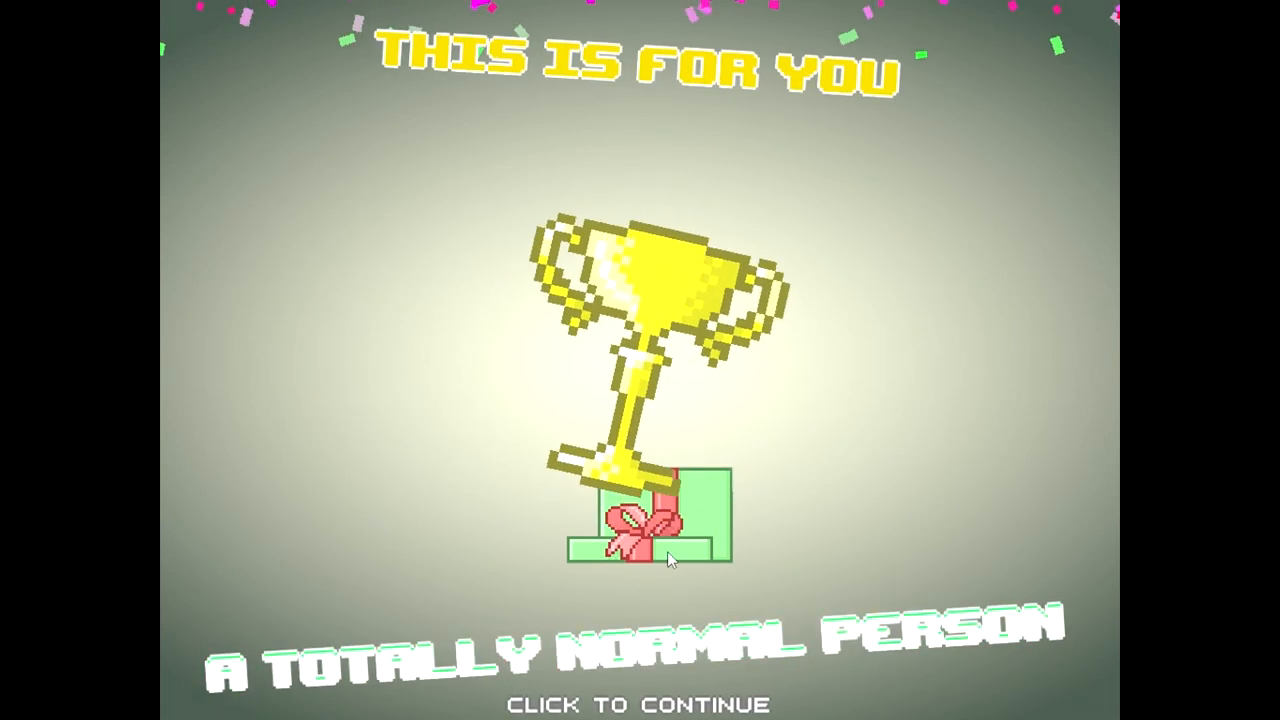
# Step: Continue past the 'A Totally Normal Person' trophy and start Level Pack 2 again
pyautogui.click(640, 560)
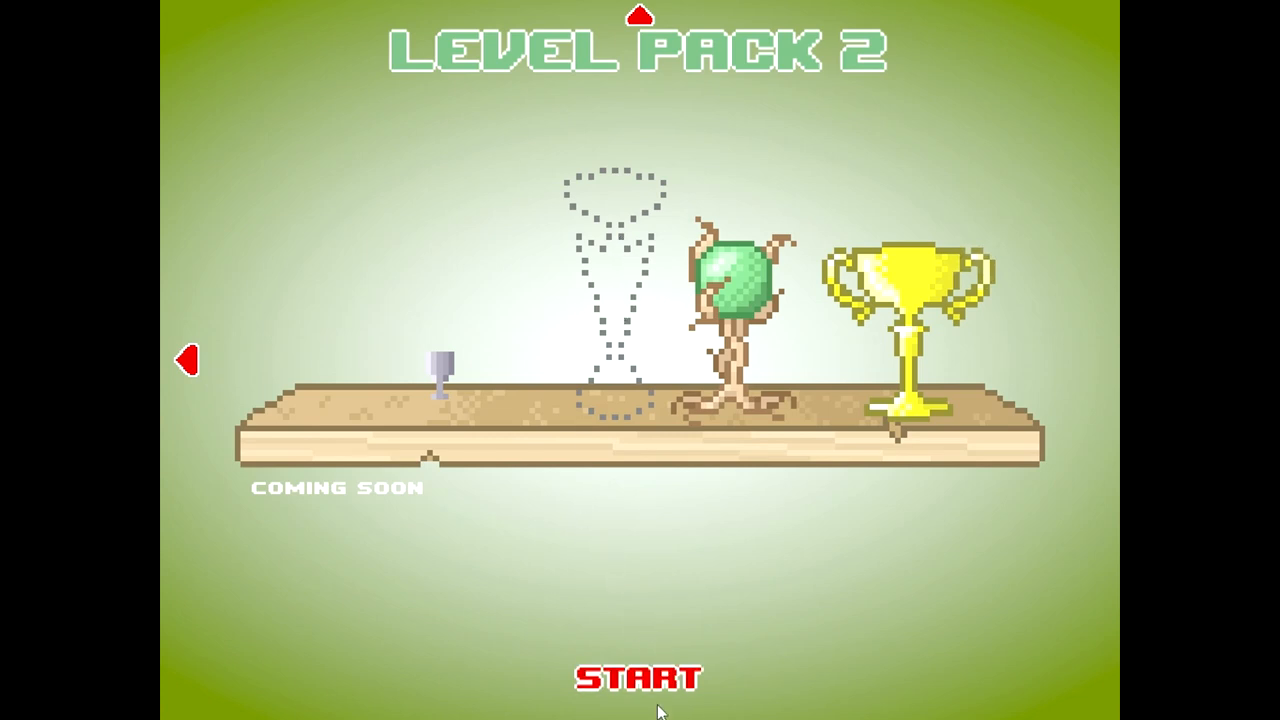
pyautogui.click(639, 676)
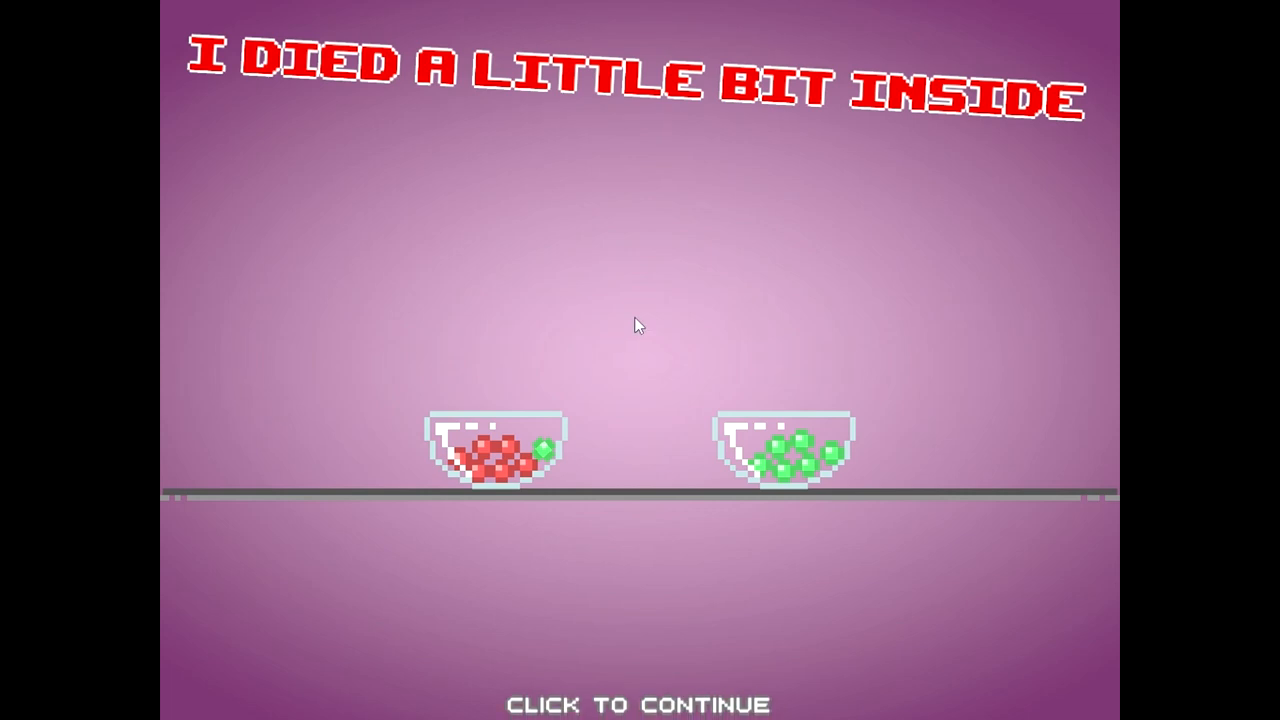
# Step: Get past the candy bowl and rock results, then stamp the envelope off its box
pyautogui.click(640, 324)
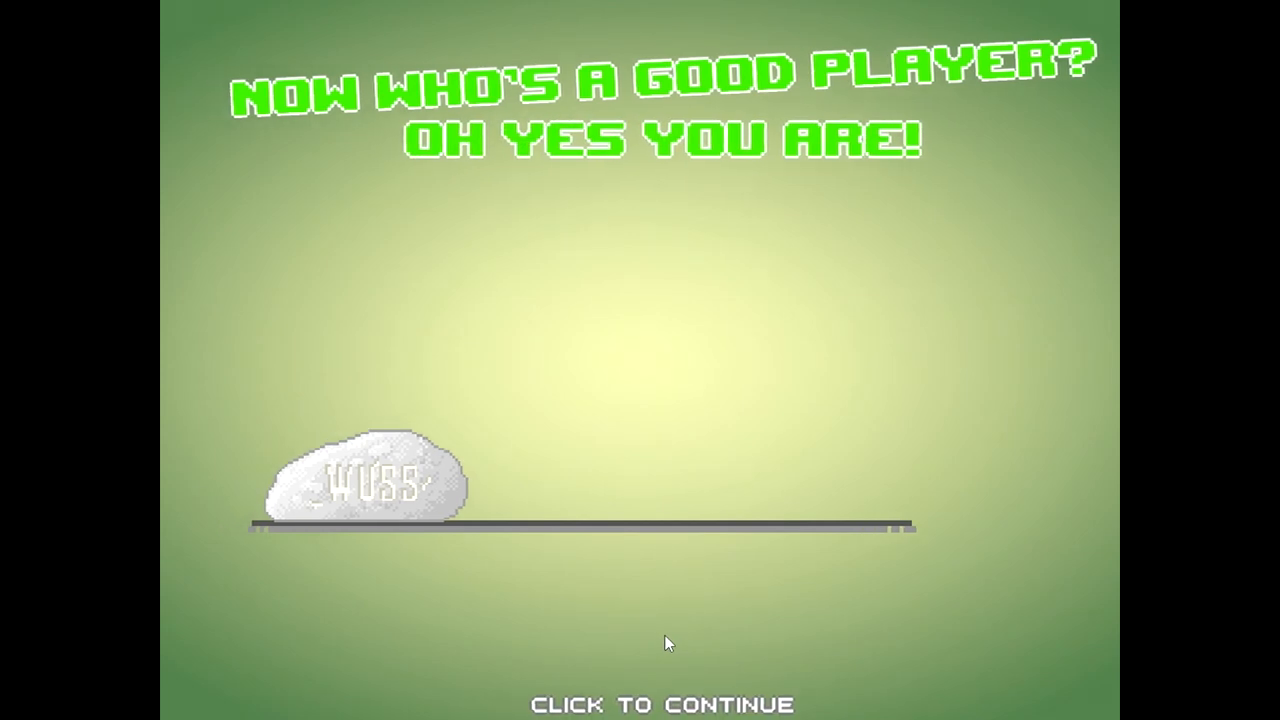
pyautogui.click(660, 640)
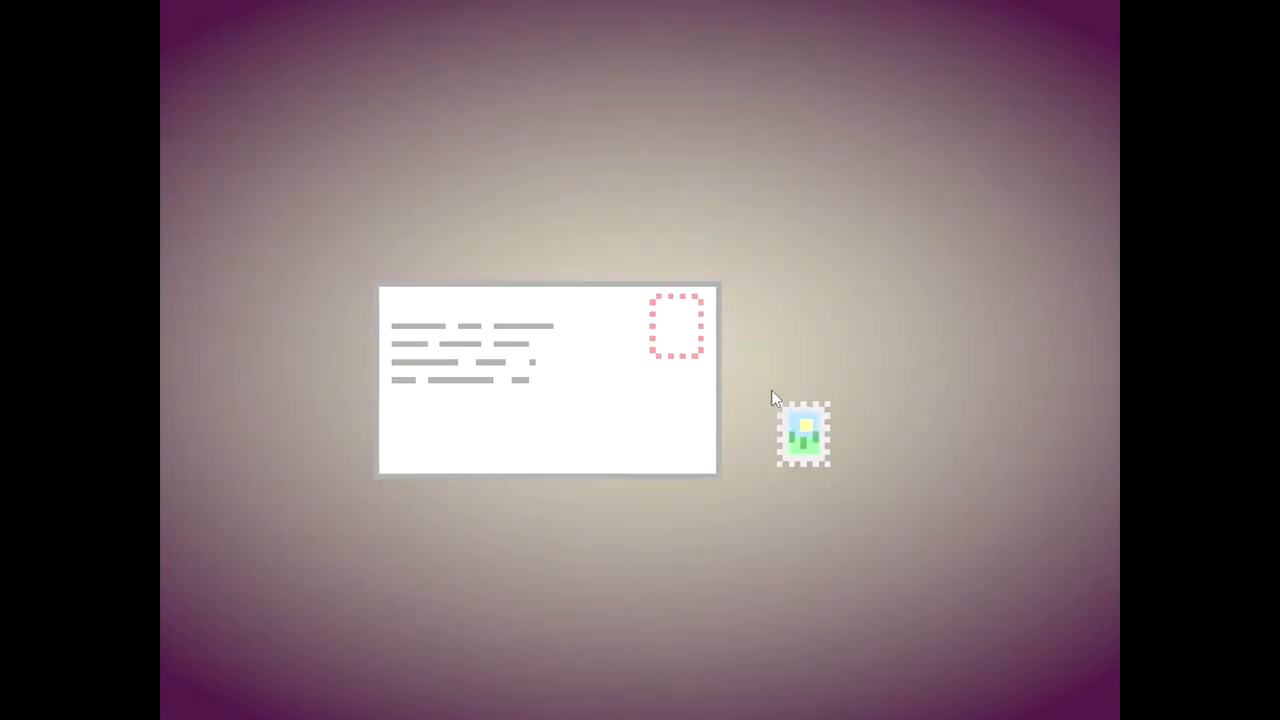
pyautogui.moveTo(805, 435); pyautogui.dragTo(608, 362)
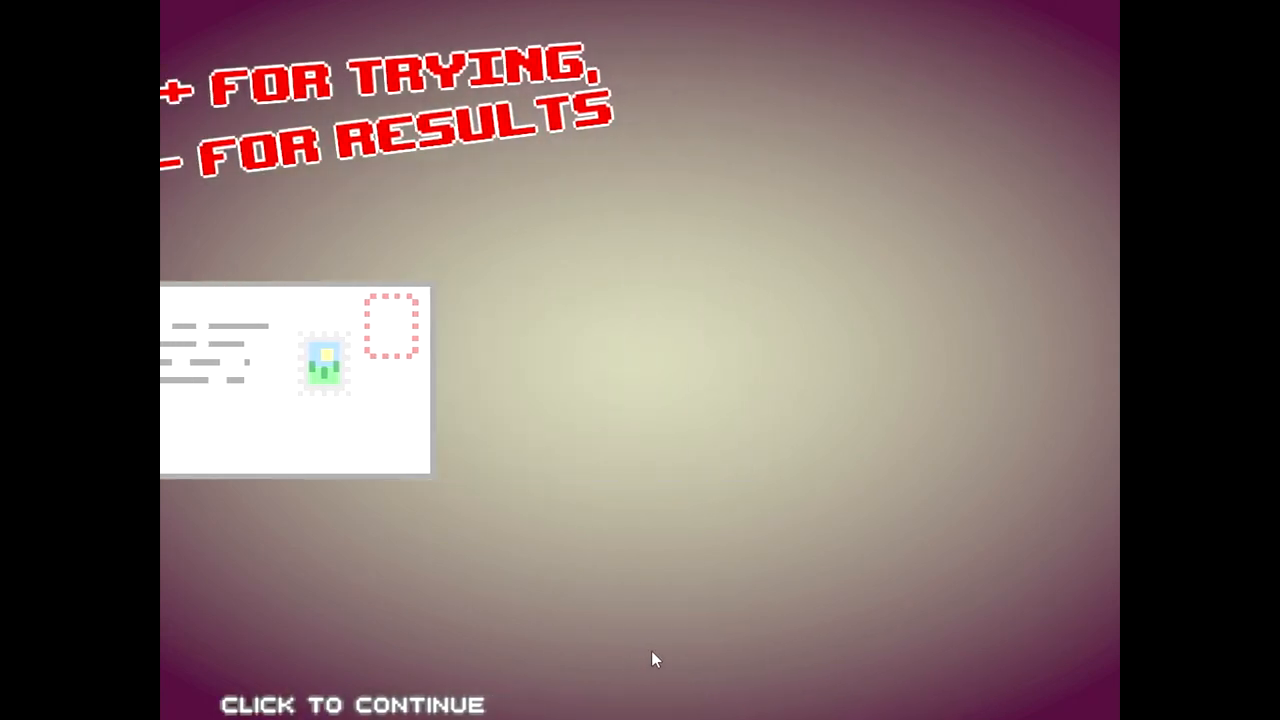
pyautogui.click(652, 658)
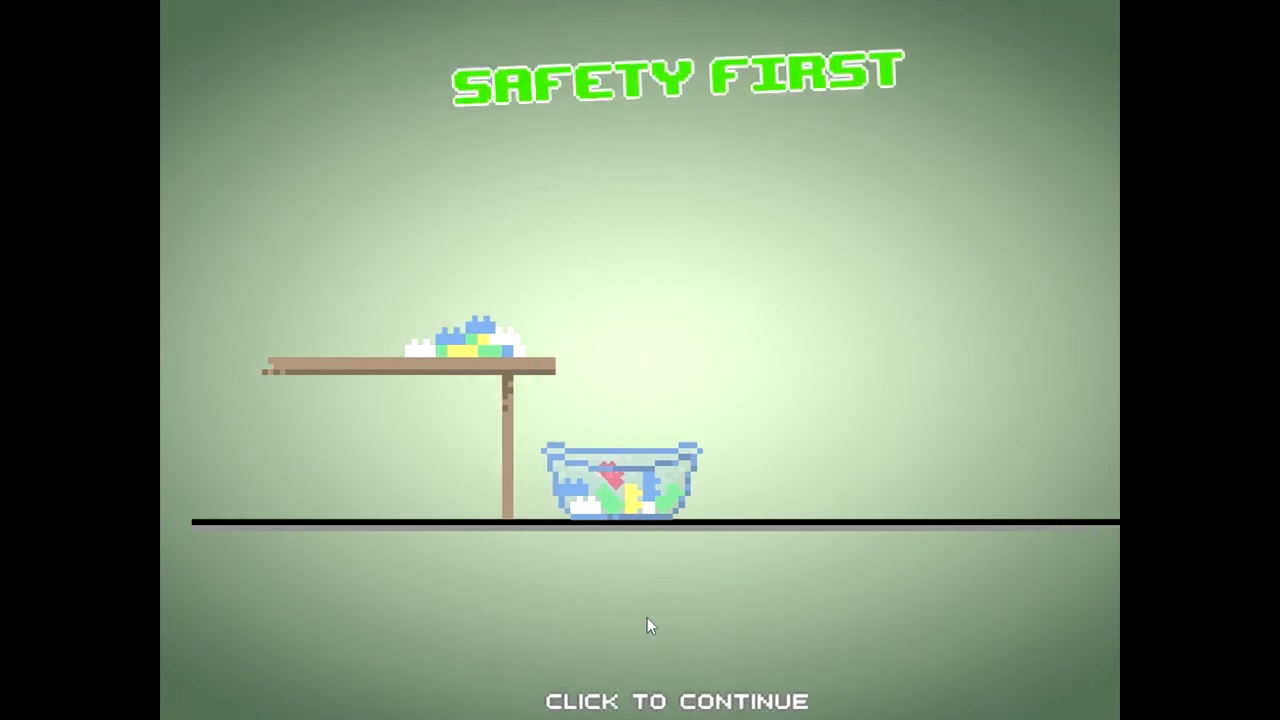
# Step: Get past the safety first, ballot and domino results to reach The End summary
pyautogui.click(648, 624)
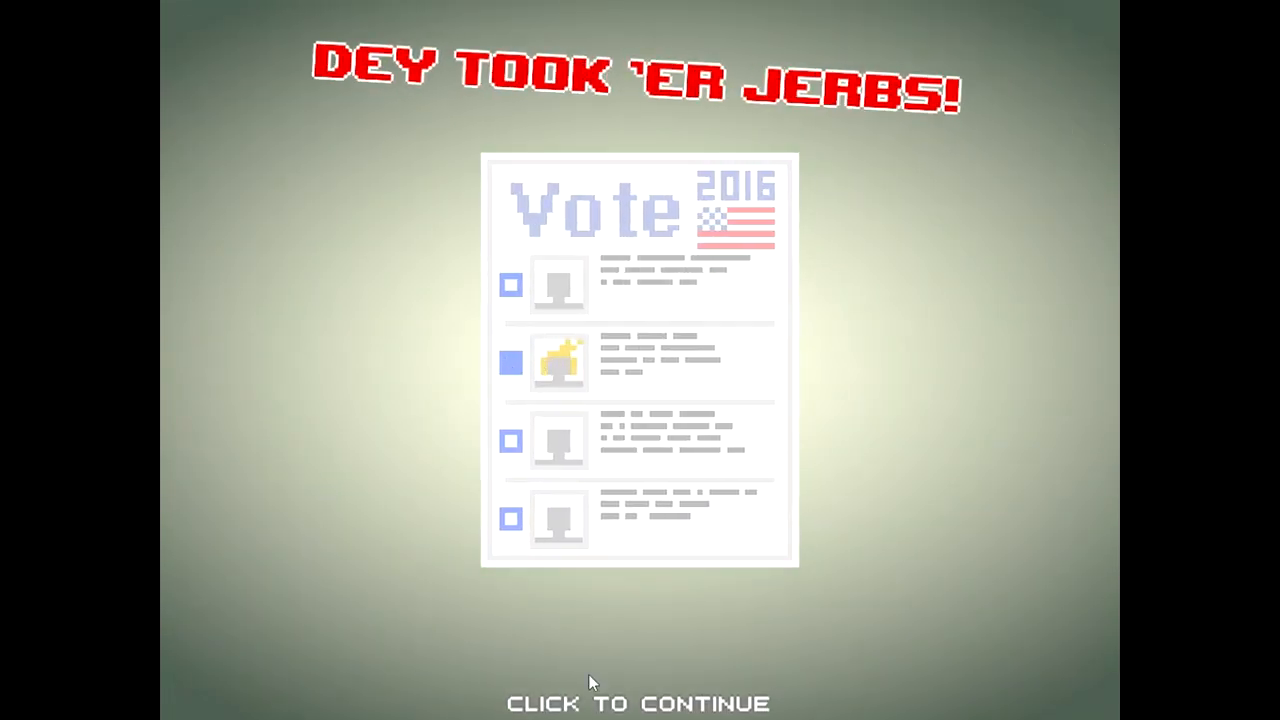
pyautogui.click(588, 683)
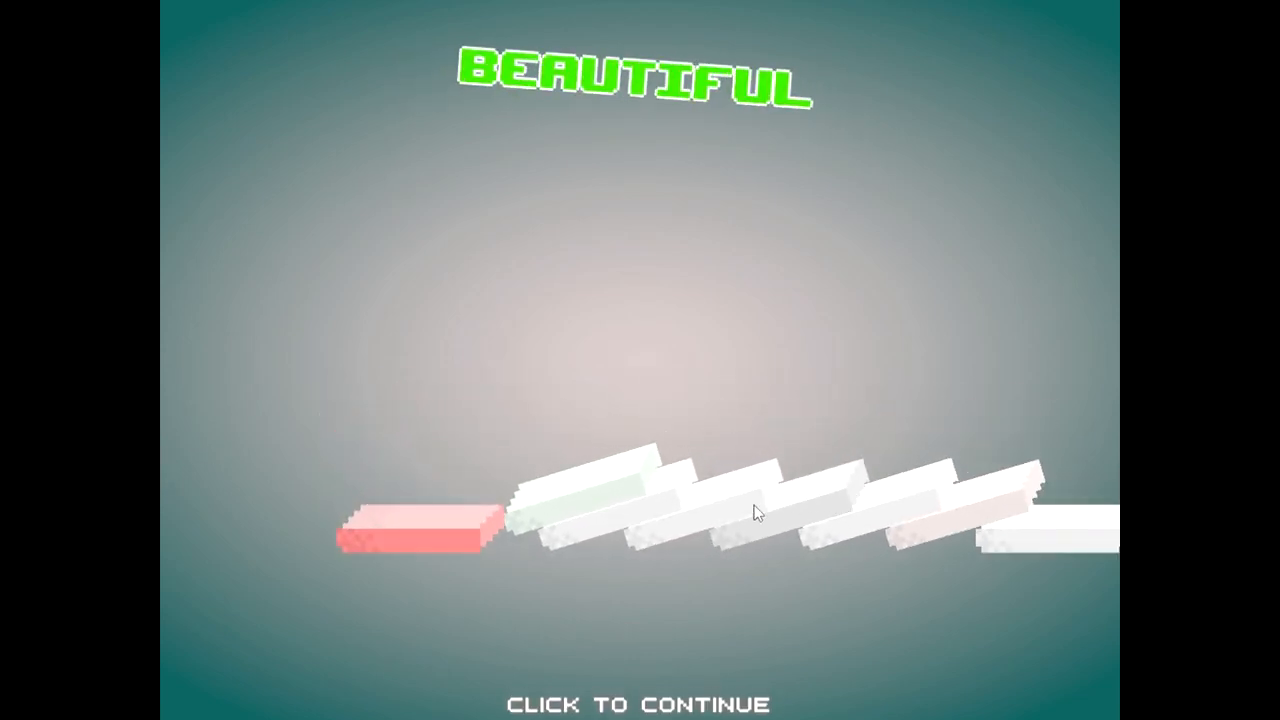
pyautogui.click(757, 512)
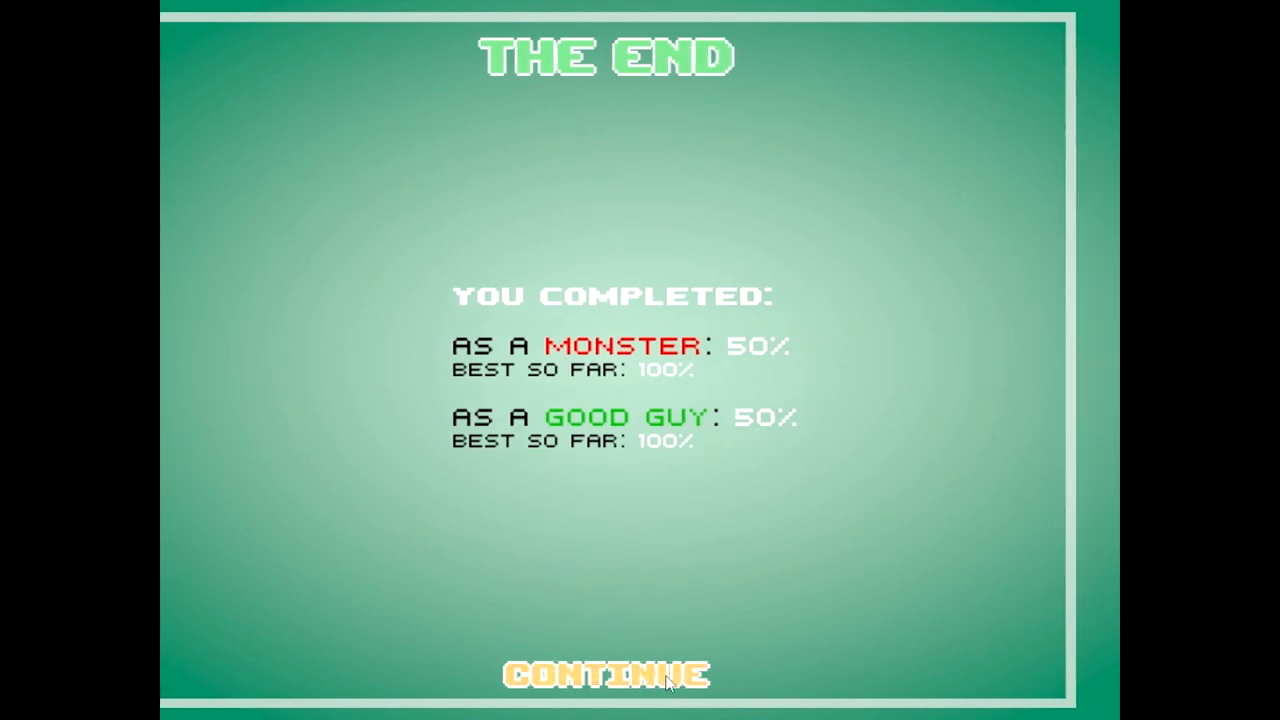
# Step: Leave the summary, view the Options menu from the main menu, then return to the Level Pack 2 shelf
pyautogui.click(605, 674)
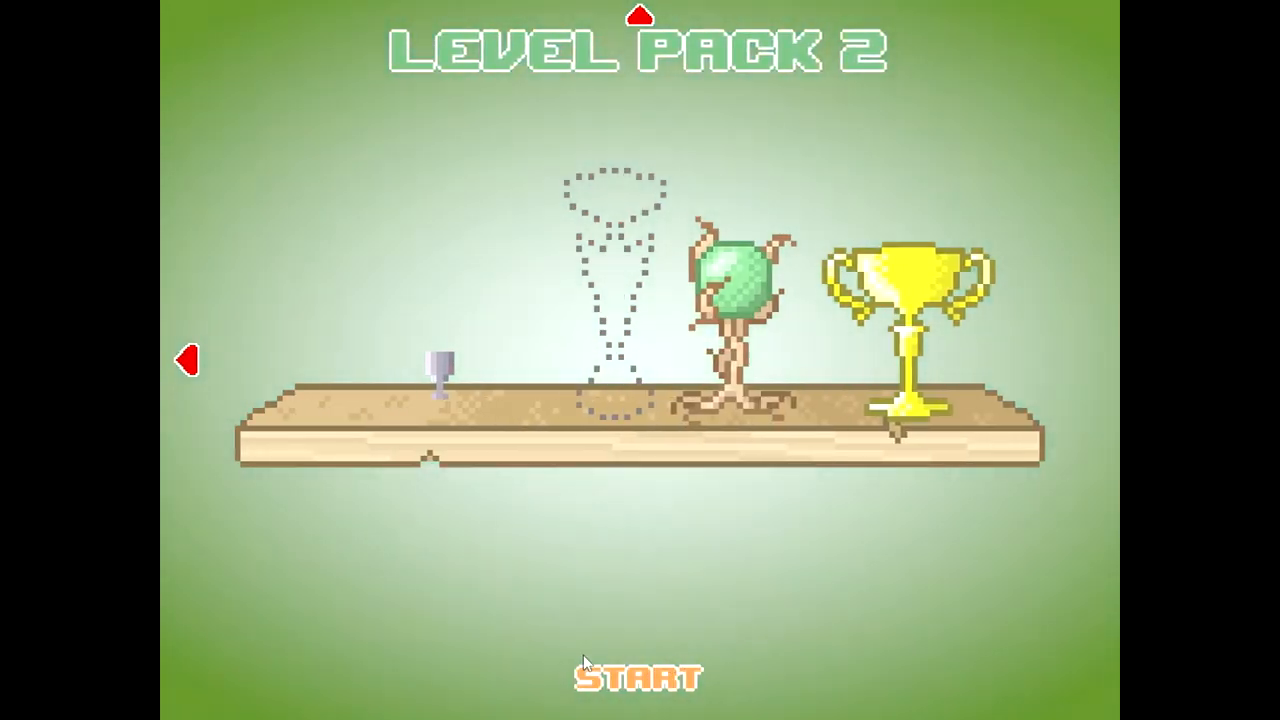
pyautogui.moveTo(190, 360)
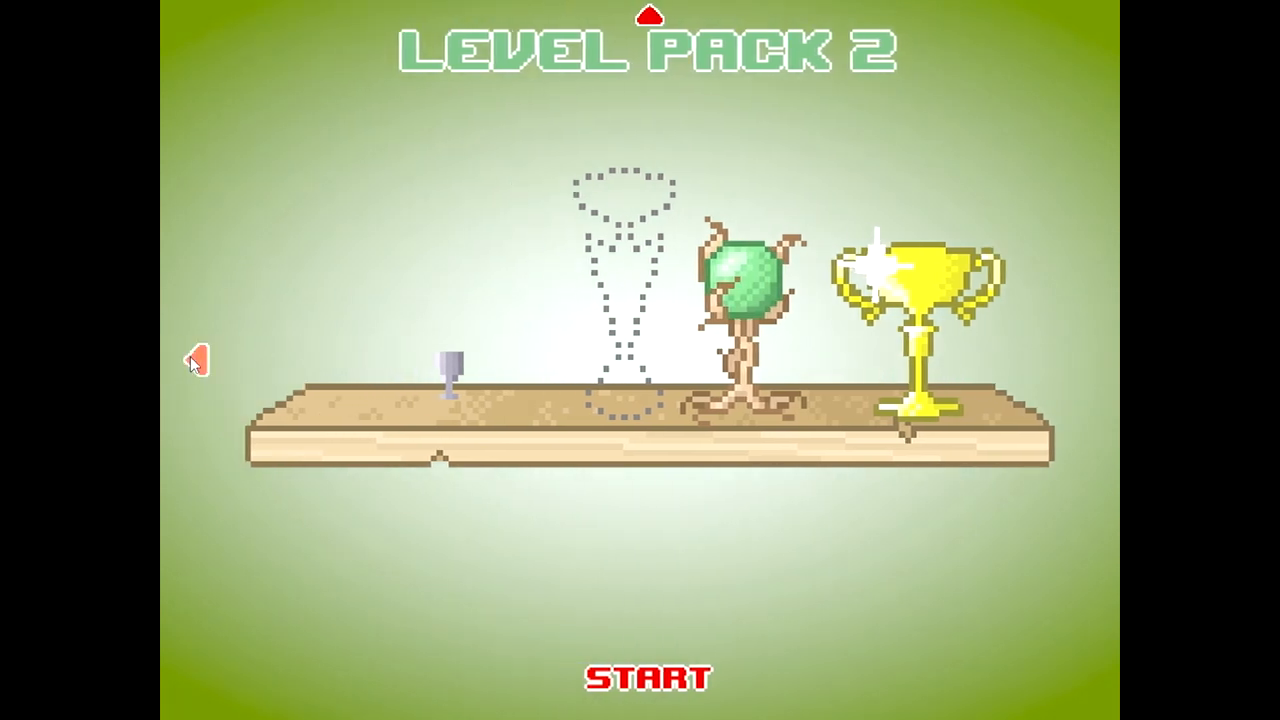
pyautogui.click(195, 360)
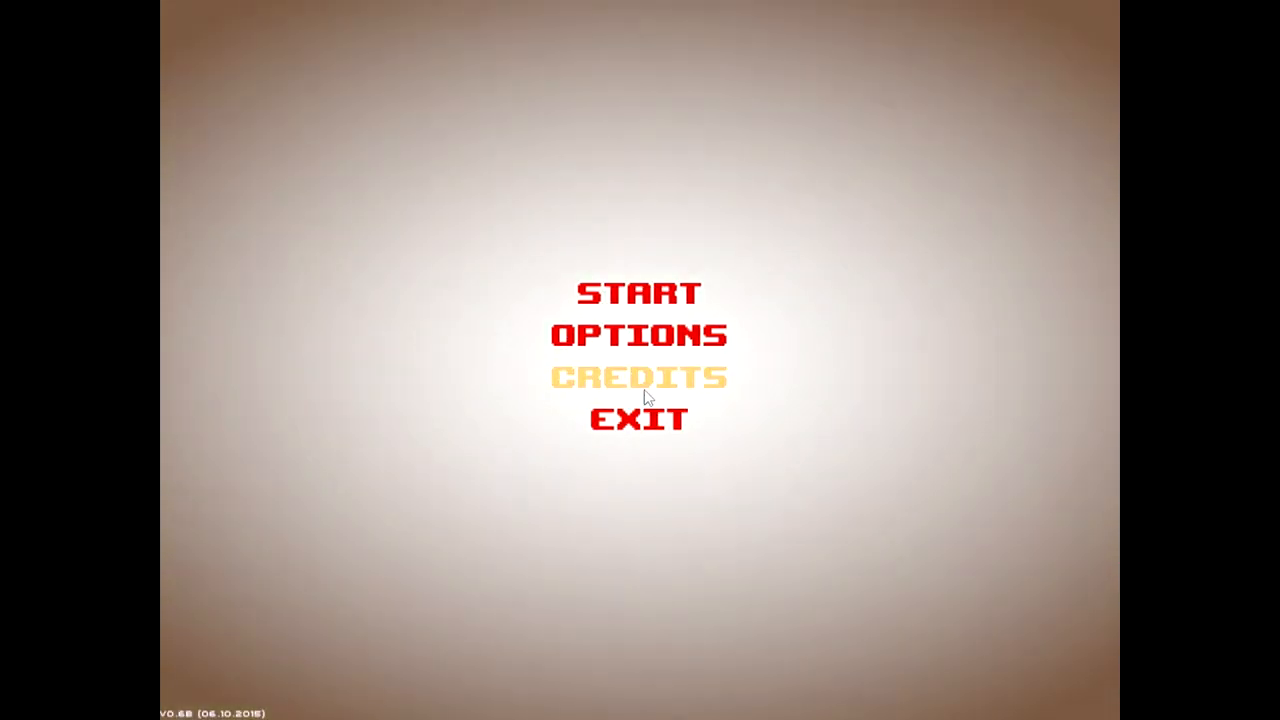
pyautogui.click(640, 335)
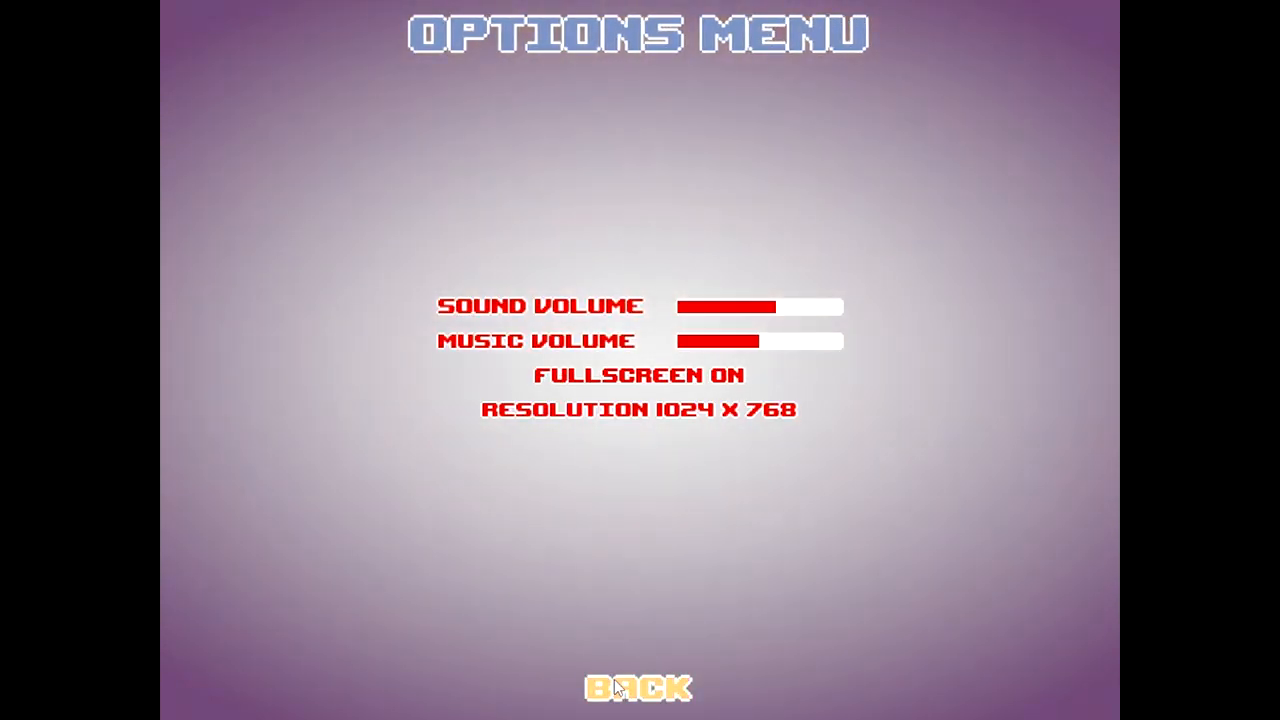
pyautogui.click(637, 687)
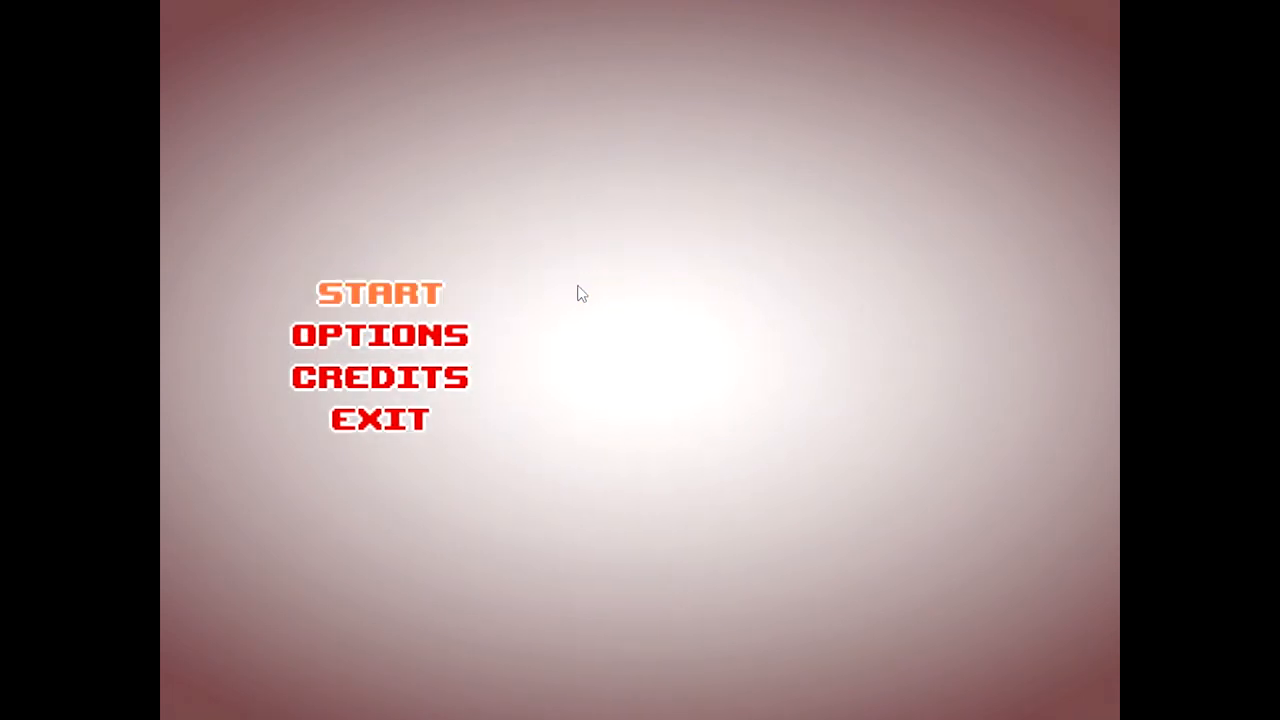
pyautogui.click(375, 292)
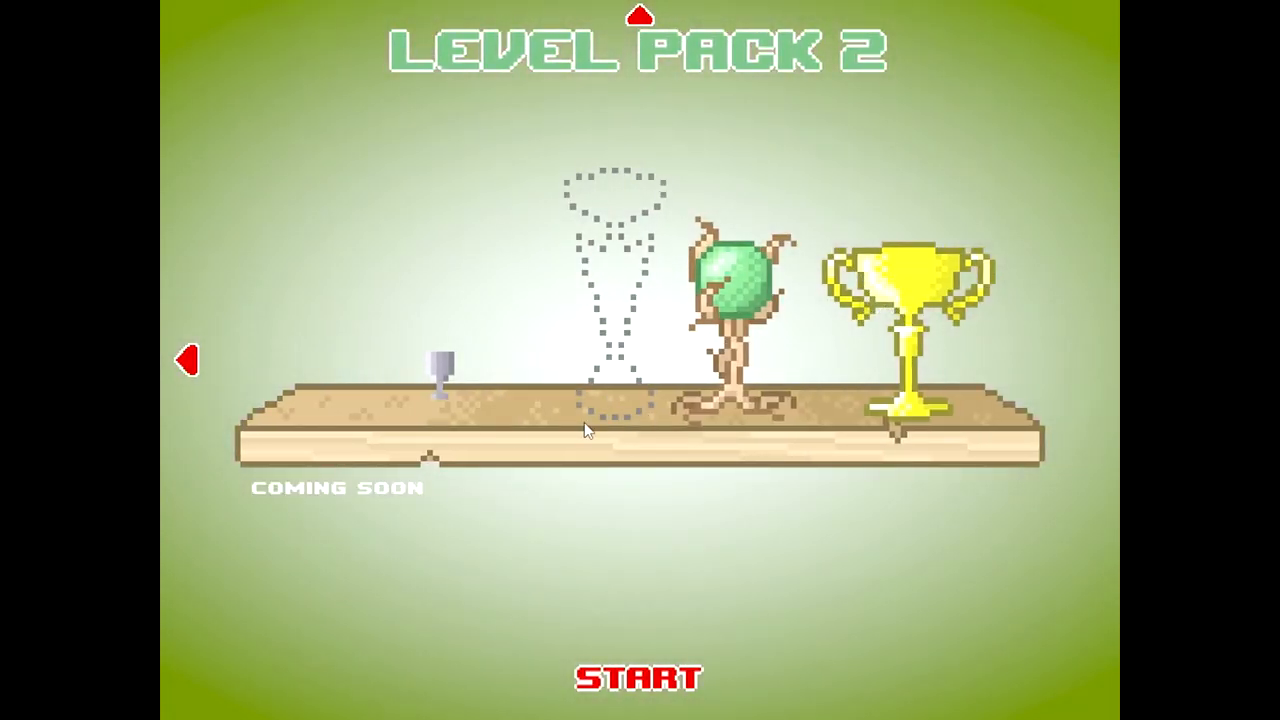
pyautogui.moveTo(440, 370)
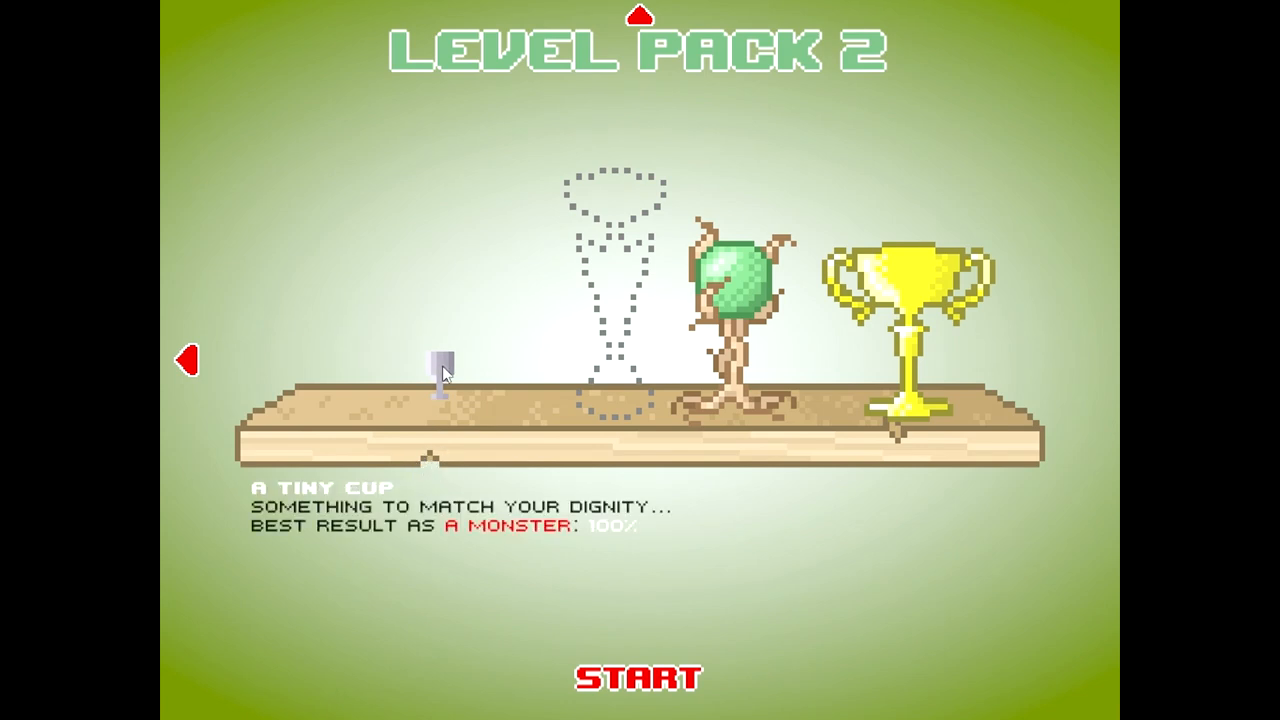